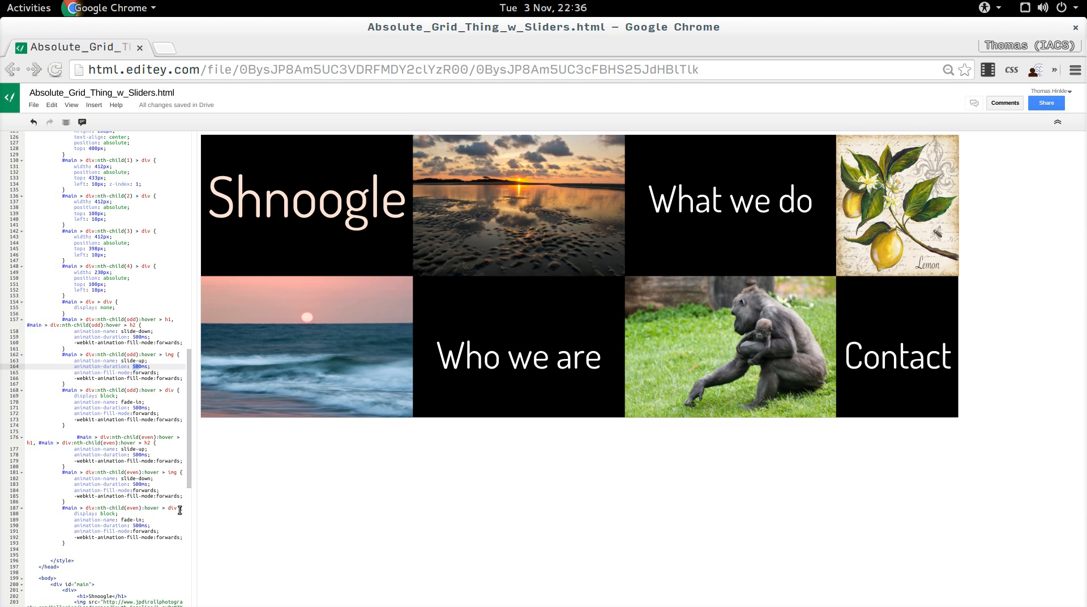
pyautogui.moveTo(257, 522)
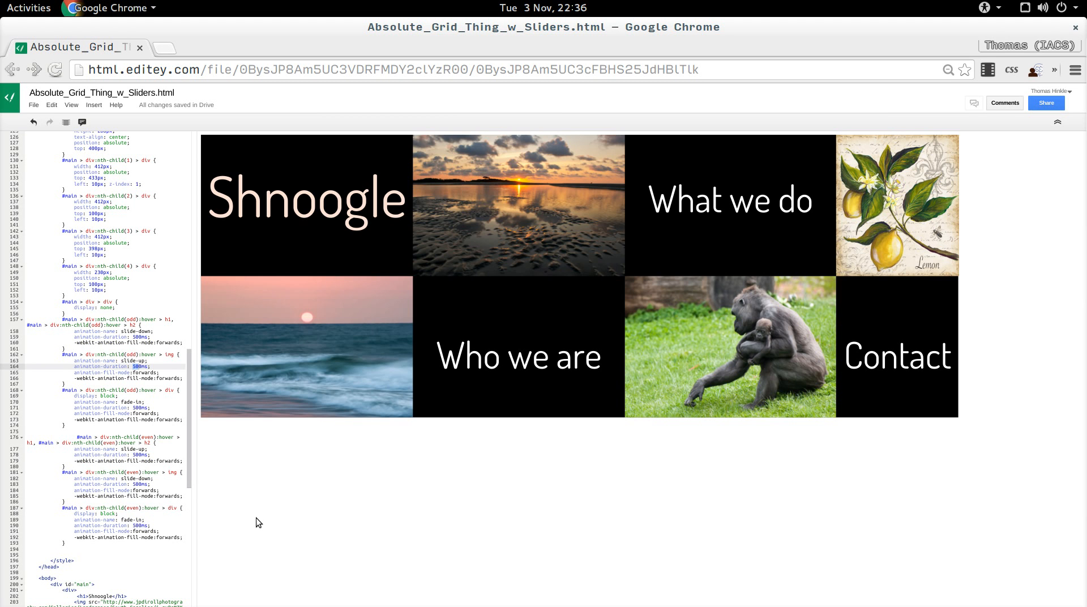
pyautogui.moveTo(296, 522)
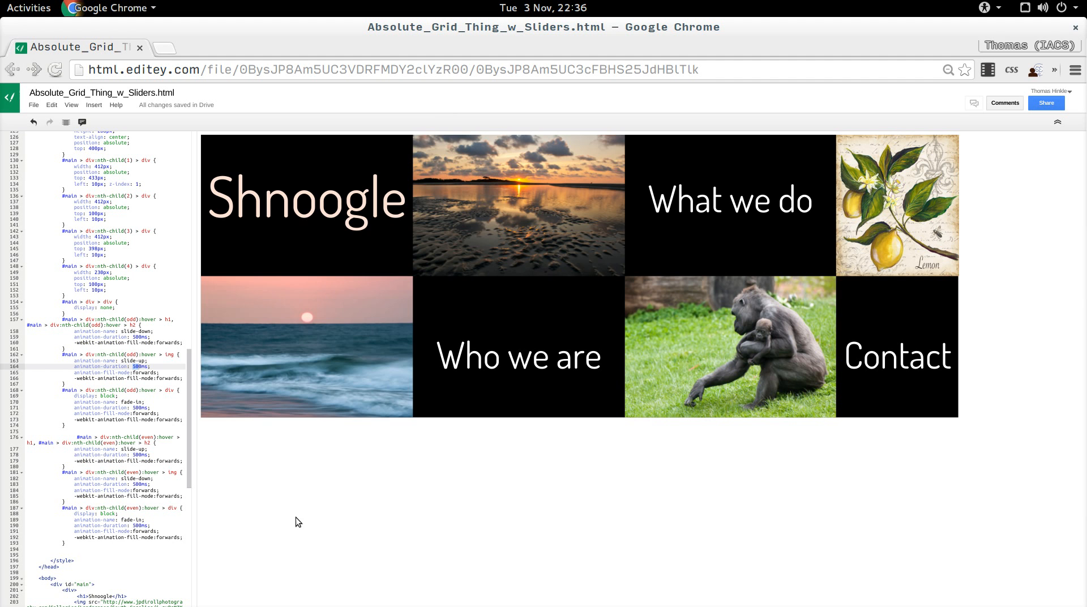
pyautogui.moveTo(257, 229)
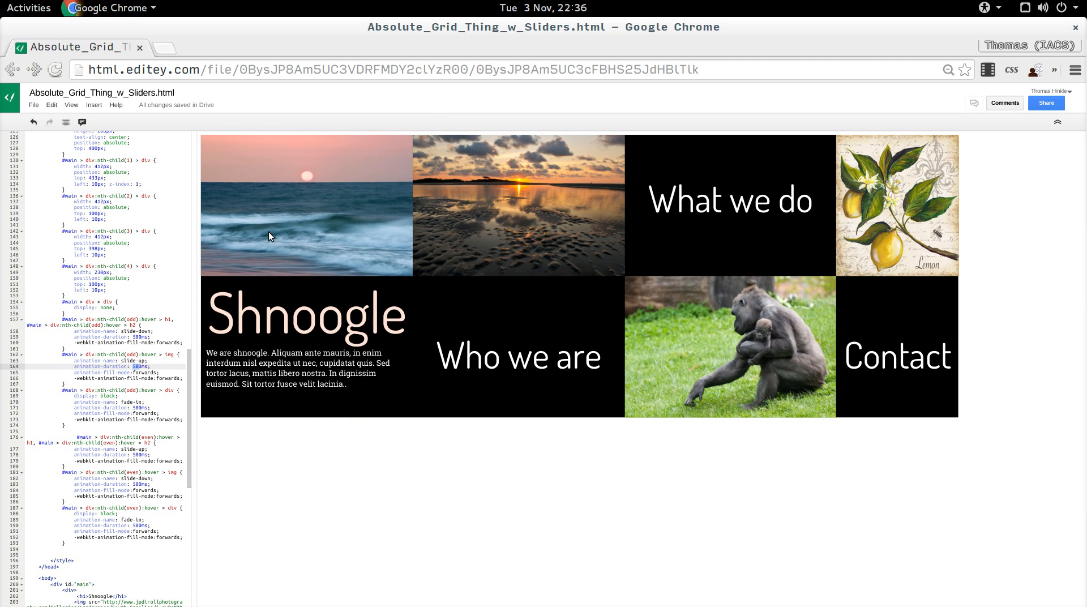
pyautogui.moveTo(273, 267)
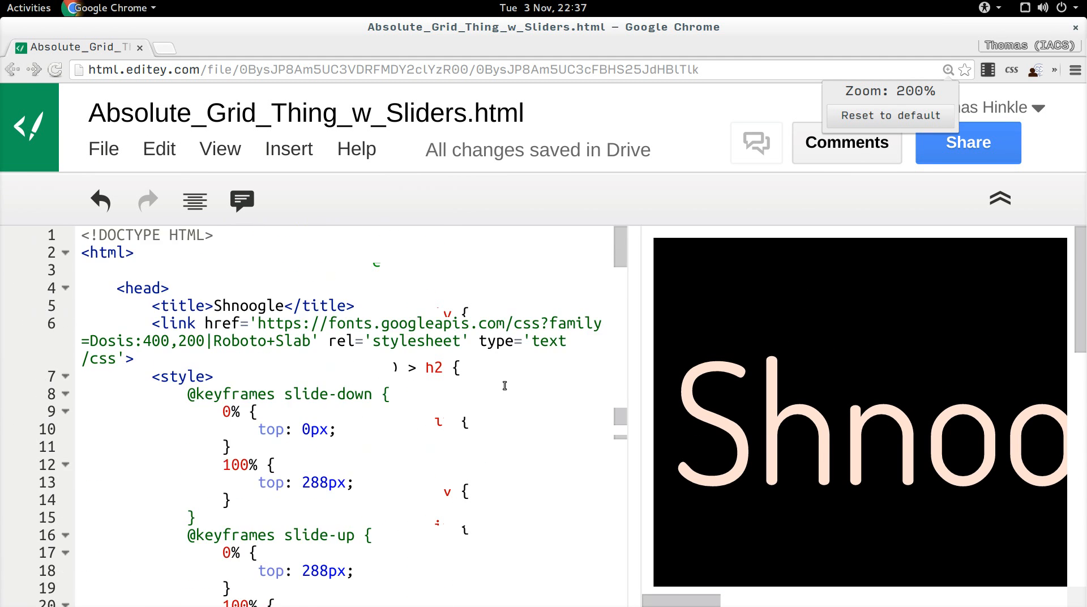
# Review the style section's slide-up and fade-in keyframe definitions, ending at full opacity.
pyautogui.scroll(-3)
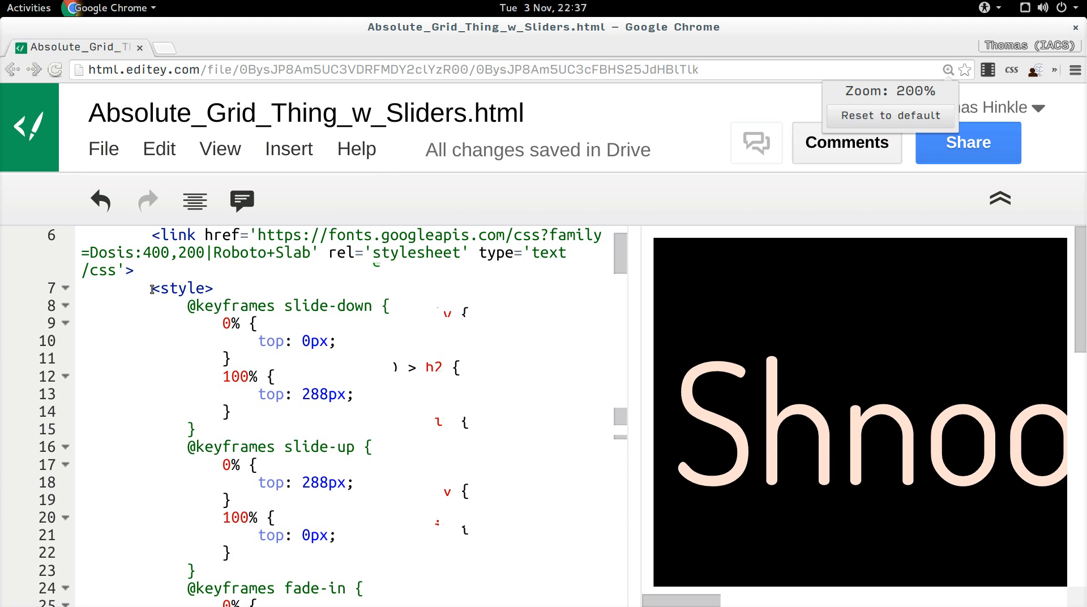
pyautogui.click(357, 323)
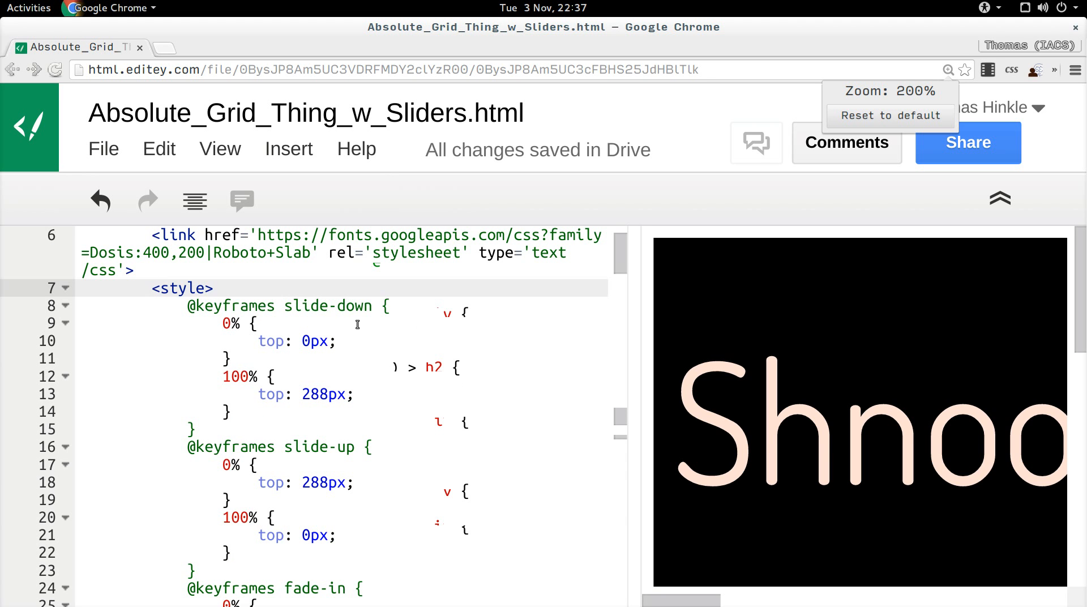
pyautogui.moveTo(260, 335)
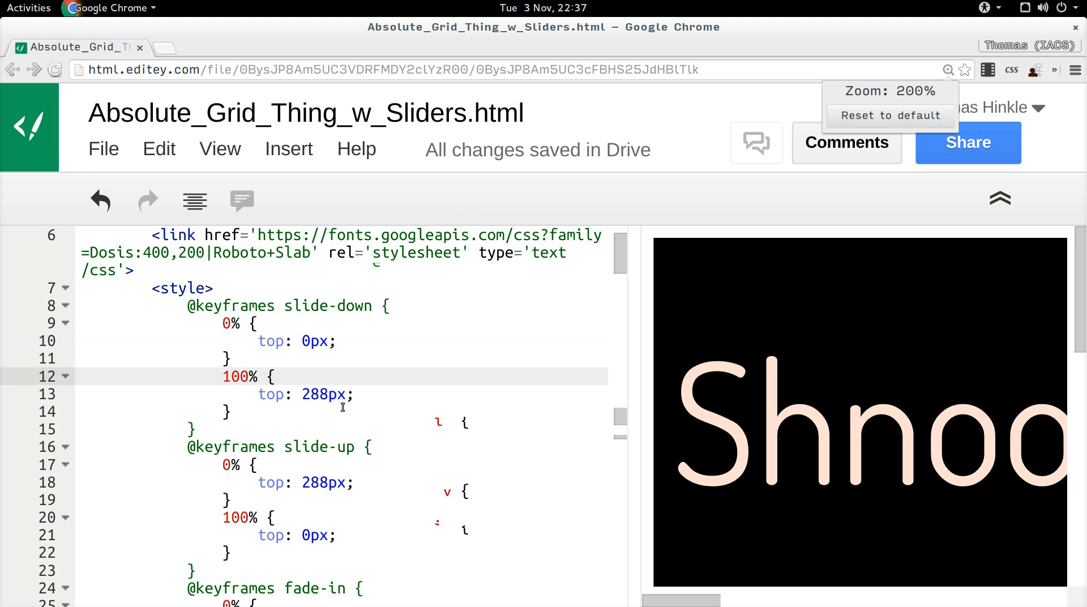
pyautogui.scroll(-3)
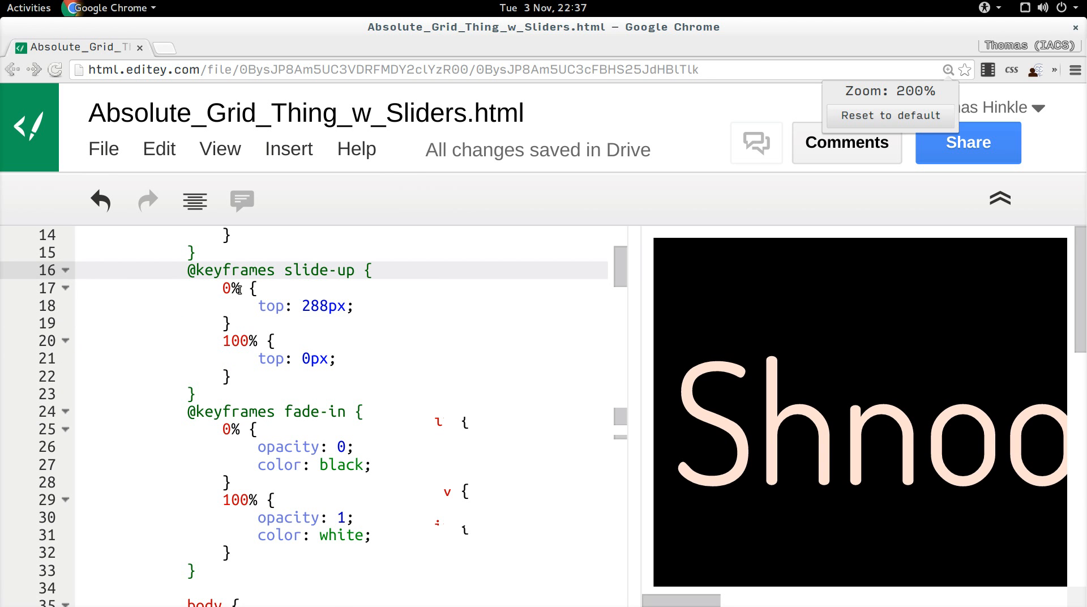
pyautogui.doubleClick(314, 305)
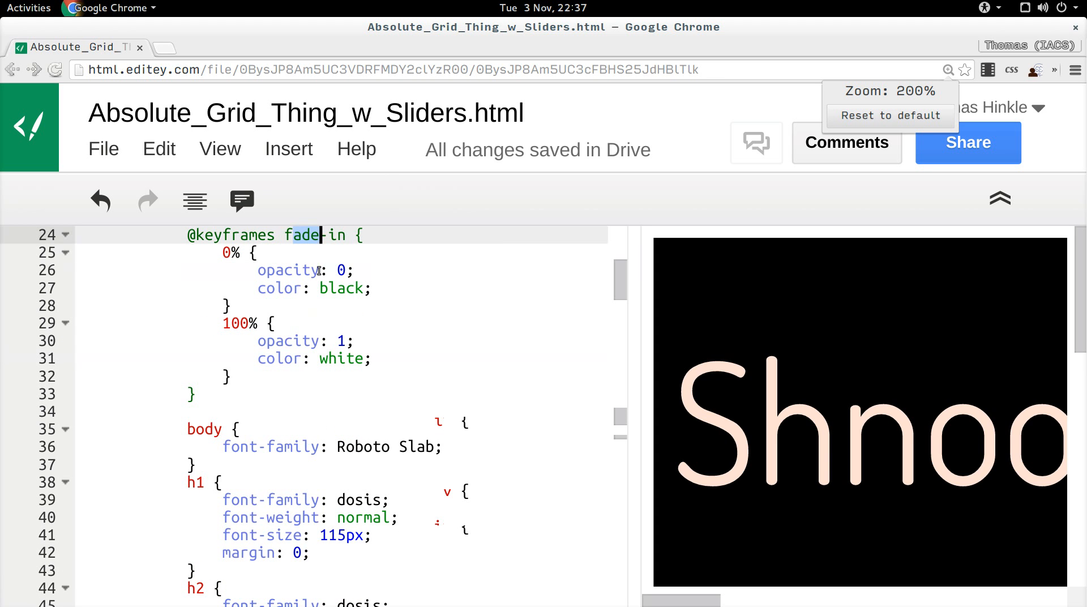
pyautogui.click(352, 340)
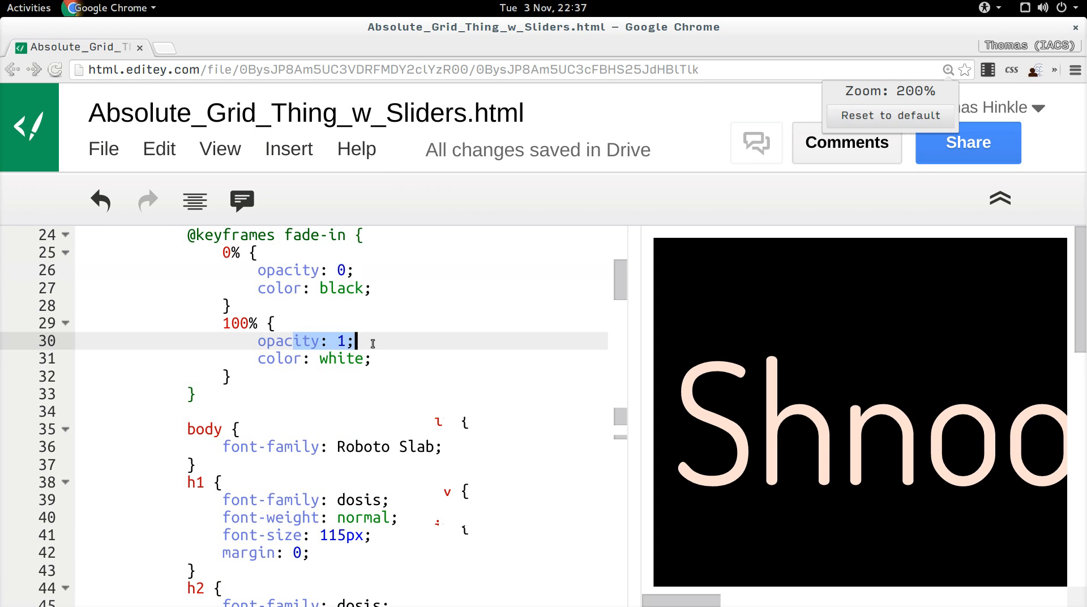
pyautogui.doubleClick(341, 287)
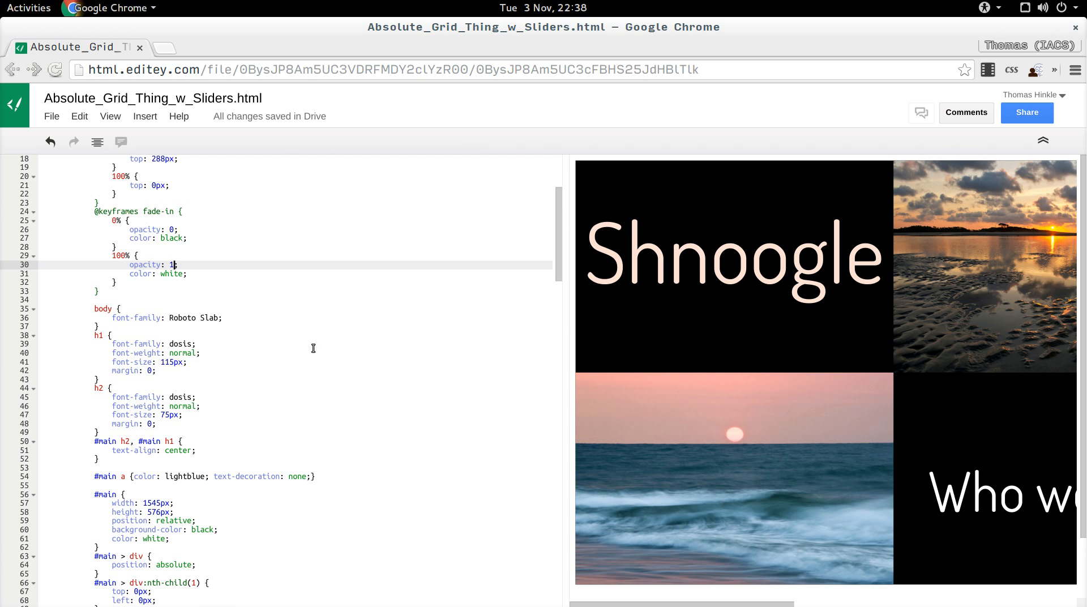
# Comment out the 'display: none' rule so every tile's paragraph text shows in the preview.
pyautogui.scroll(-3)
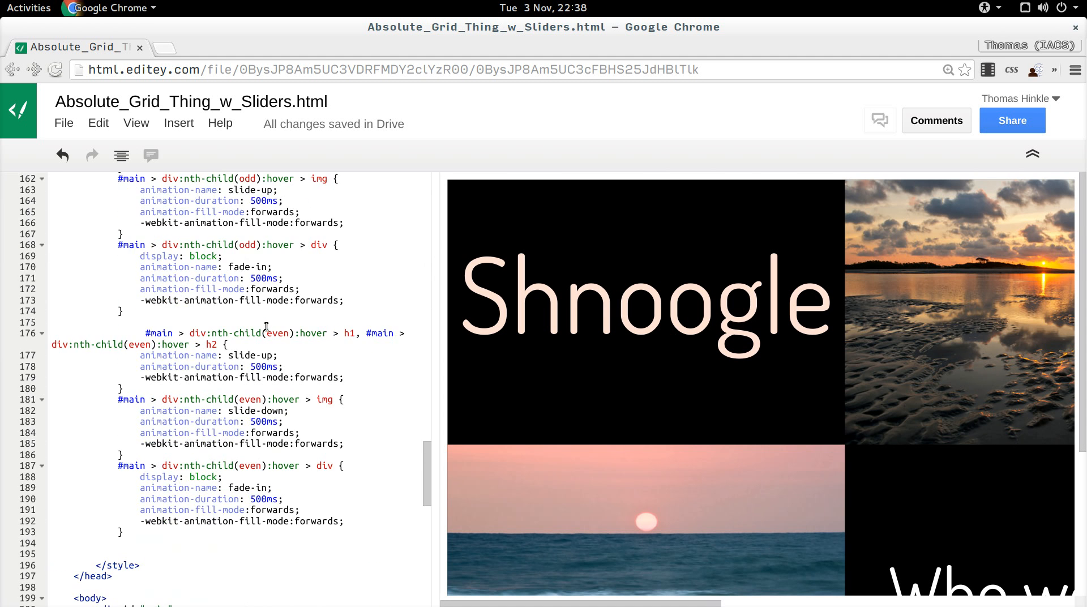
pyautogui.scroll(-3)
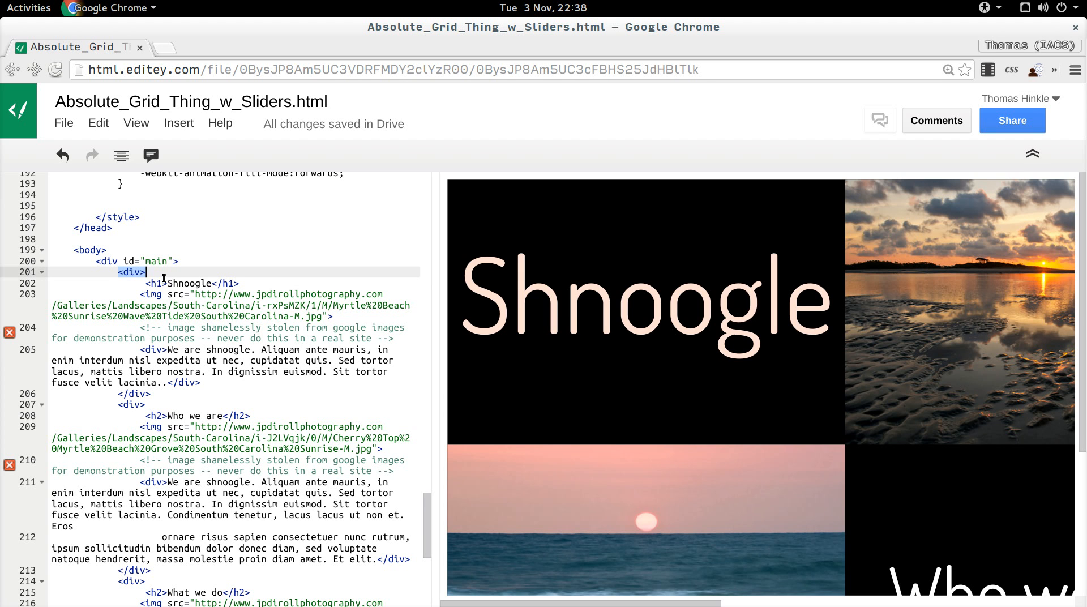
pyautogui.click(191, 283)
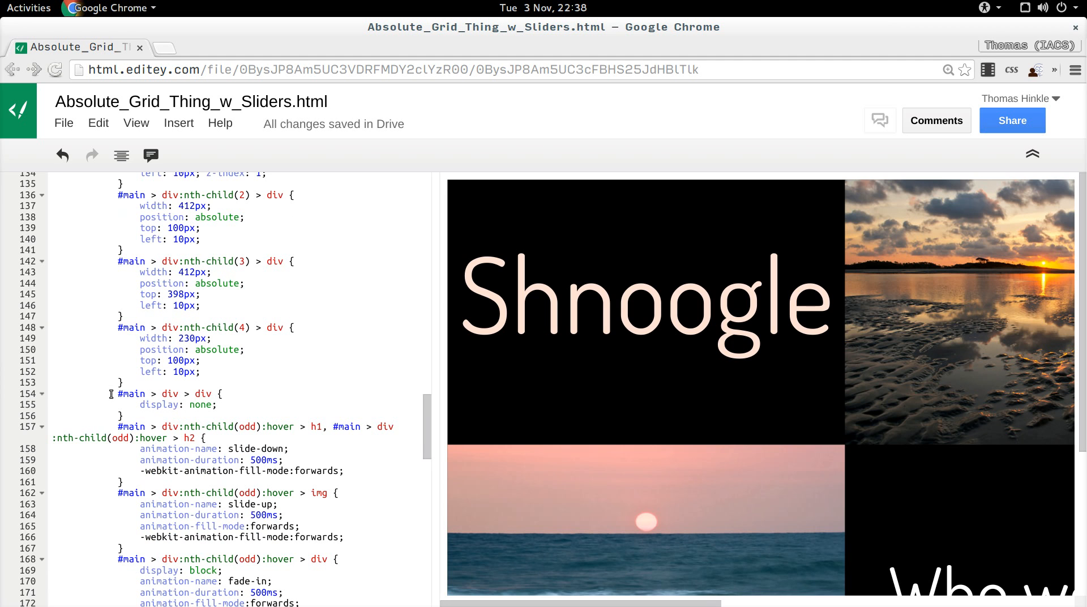
pyautogui.write('/*')
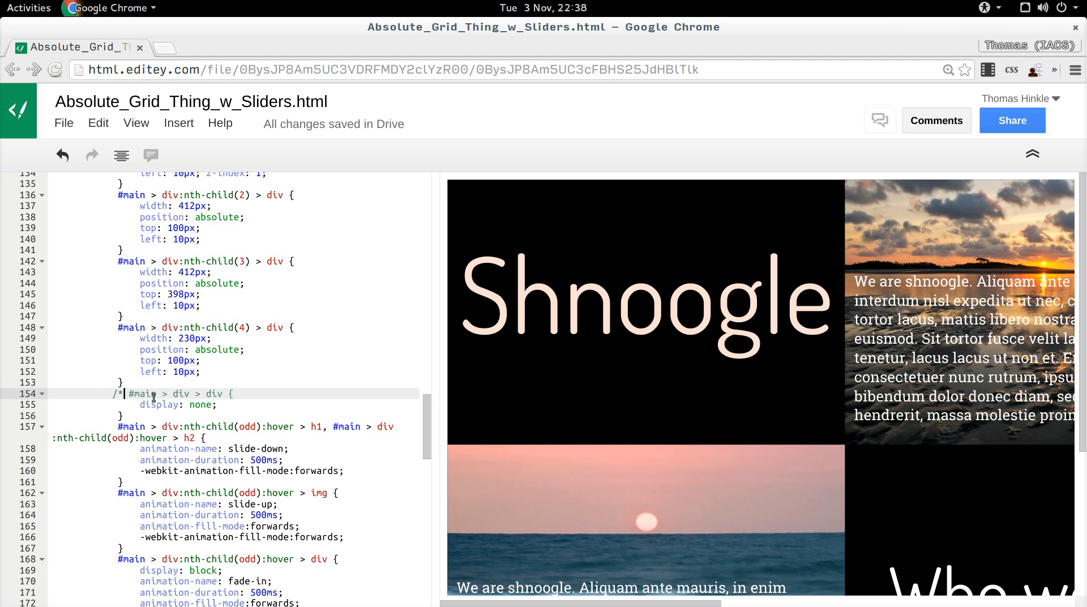
pyautogui.write('*/')
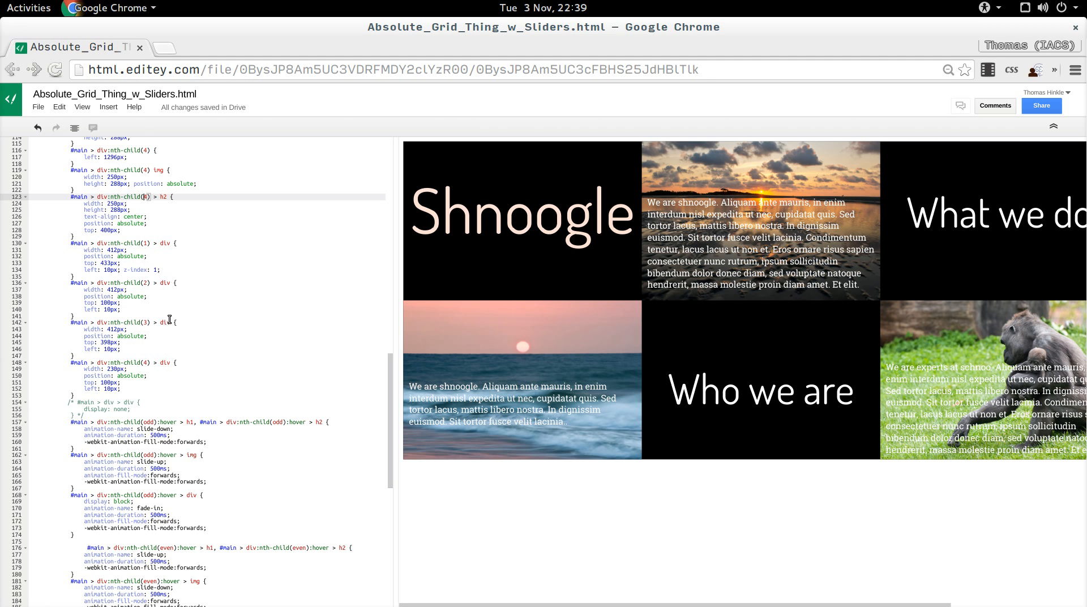
# Check the third tile's text positioning rule below.
pyautogui.scroll(-3)
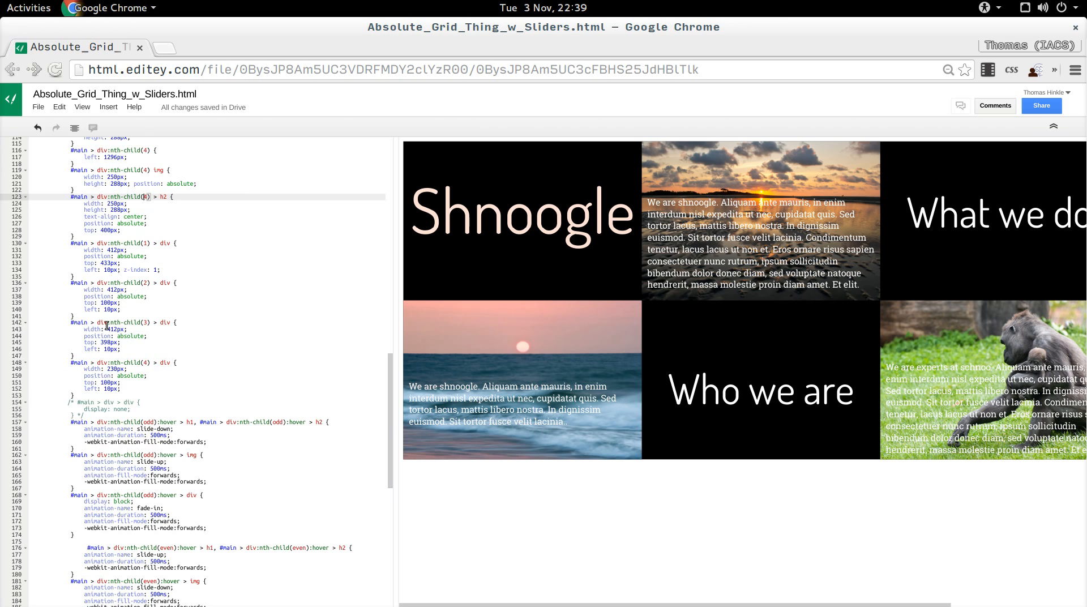
pyautogui.click(69, 242)
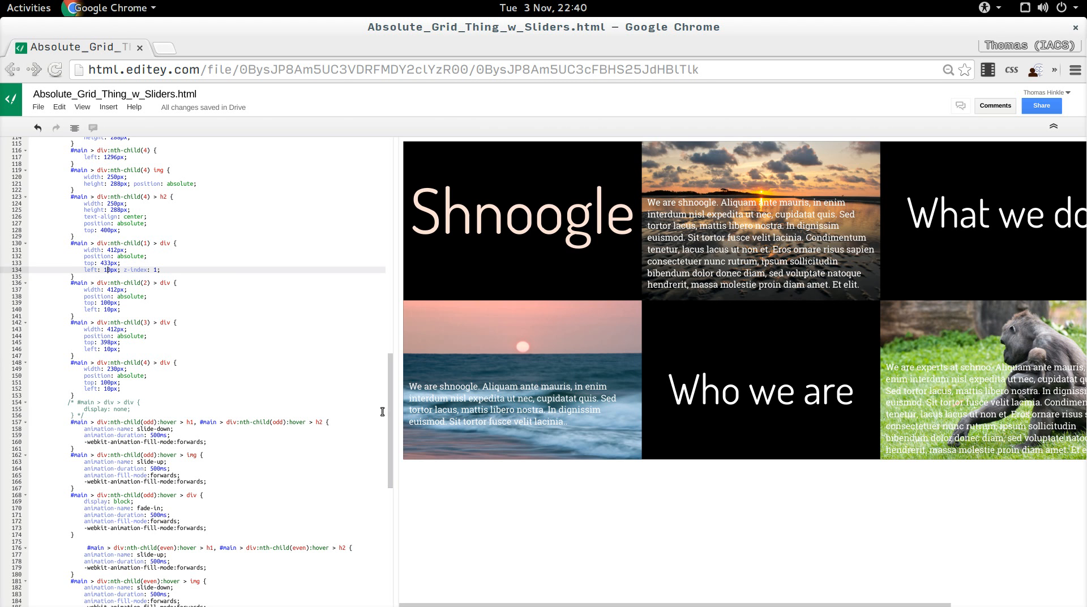
pyautogui.moveTo(257, 330)
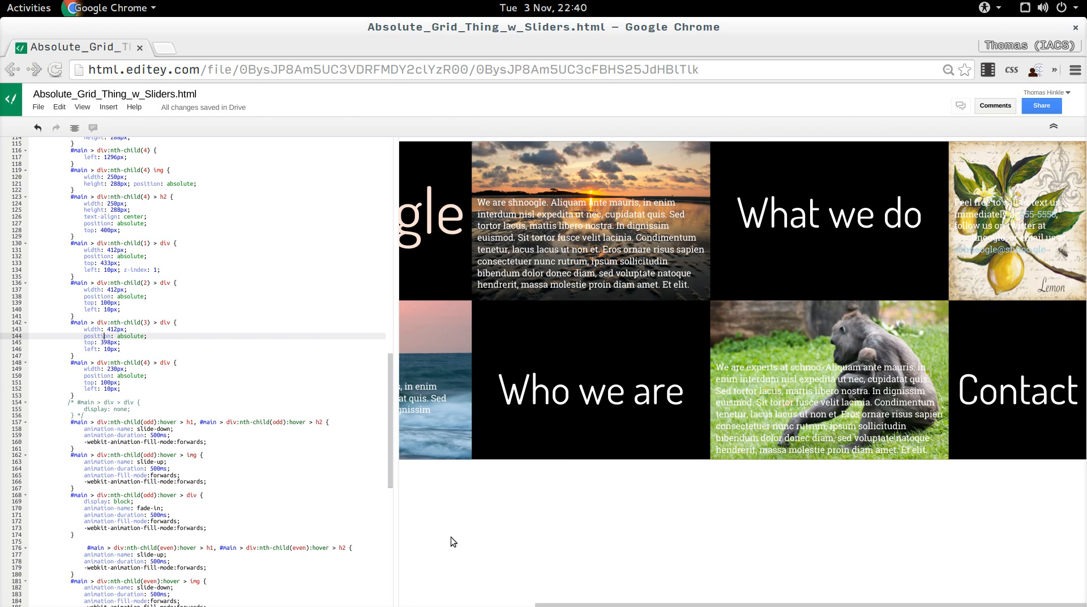
pyautogui.moveTo(541, 514)
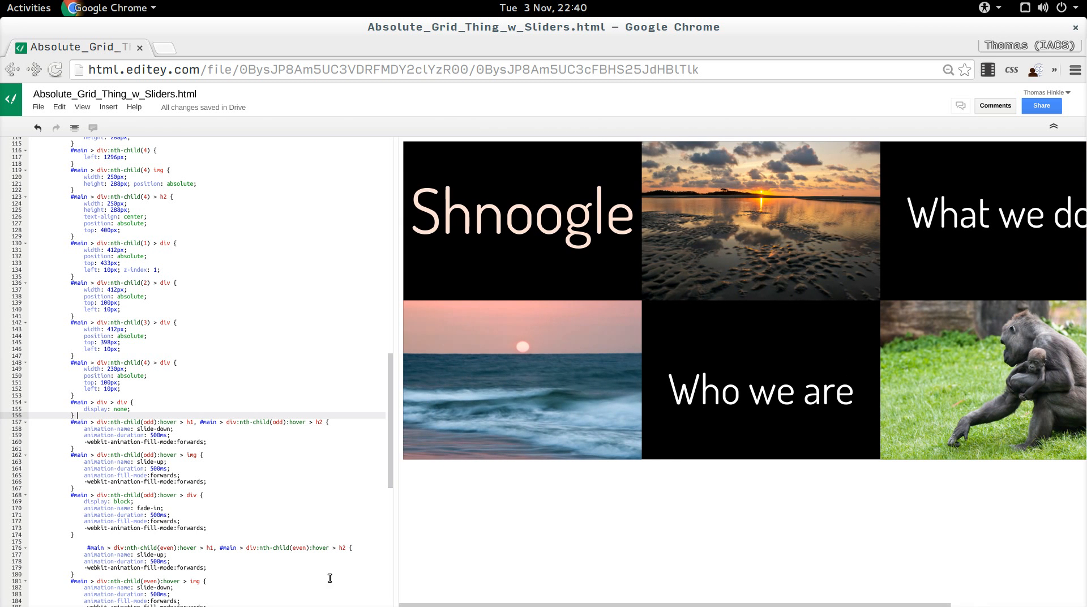
# Select the odd tiles' hover animation rules and their odd-child selector part for discussion.
pyautogui.scroll(-3)
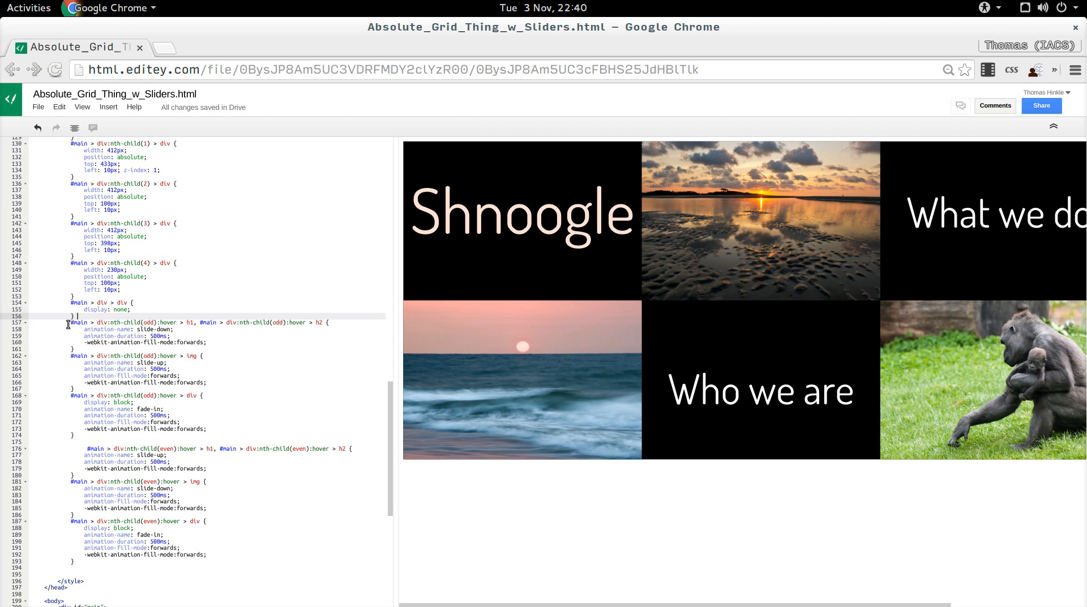
pyautogui.moveTo(67, 323); pyautogui.dragTo(205, 429)
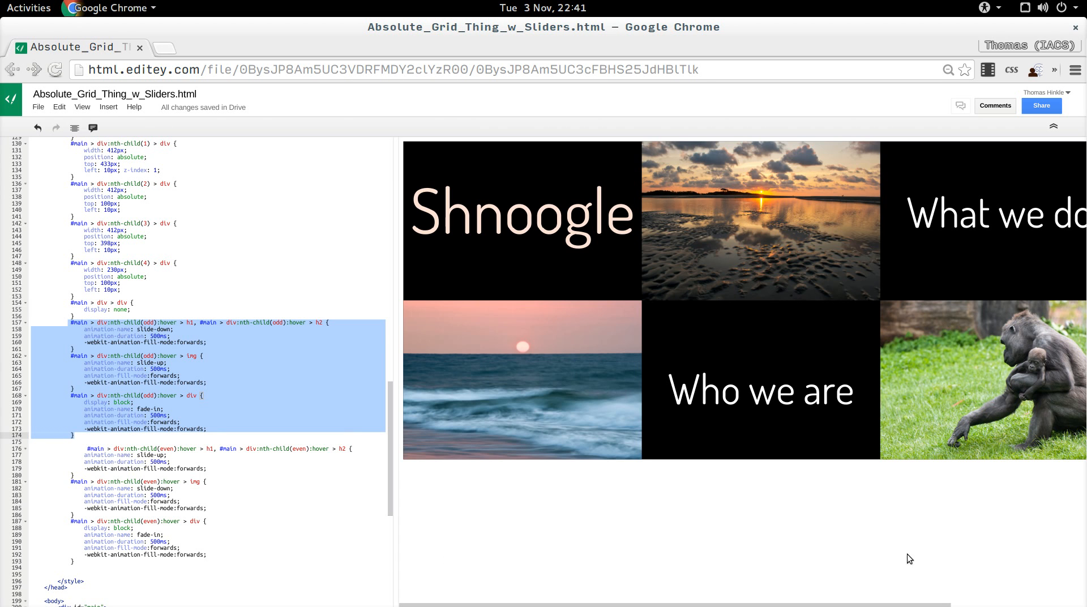
pyautogui.moveTo(970, 559)
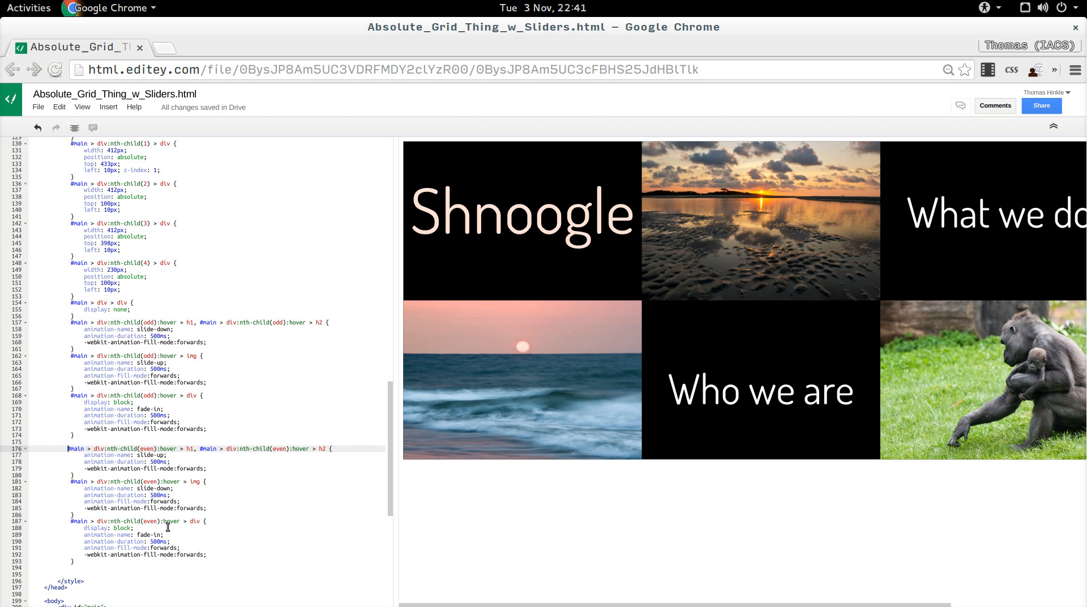
pyautogui.moveTo(69, 321); pyautogui.dragTo(194, 384)
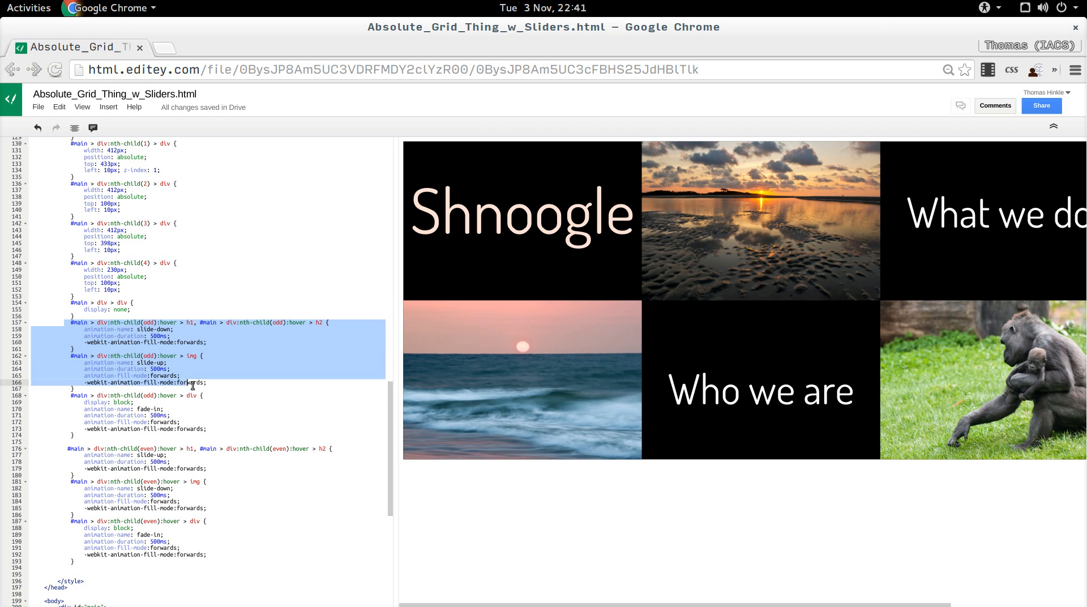
pyautogui.moveTo(521, 258)
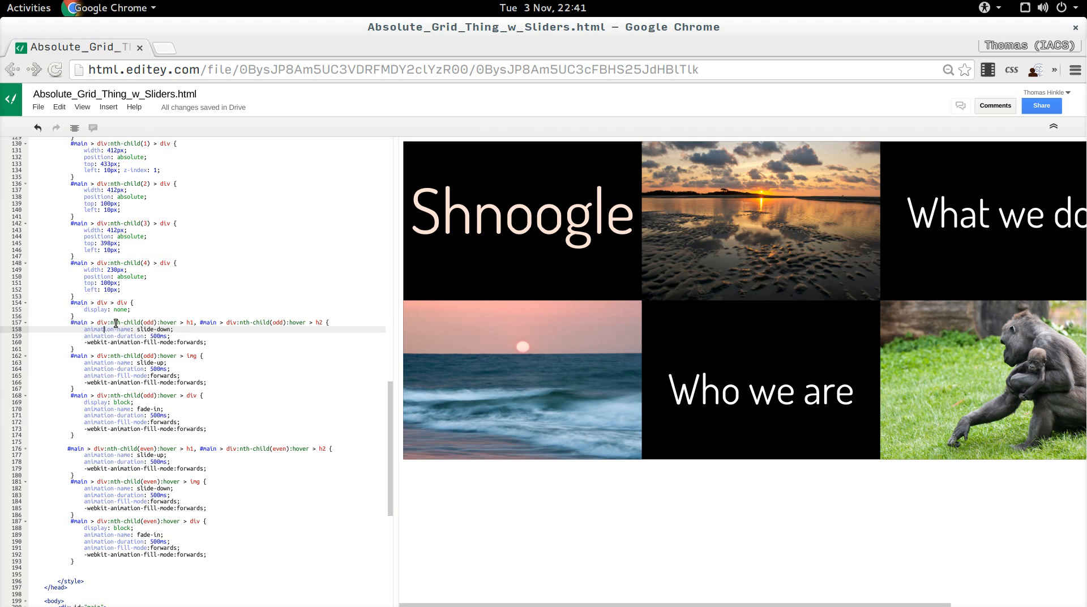
pyautogui.doubleClick(143, 321)
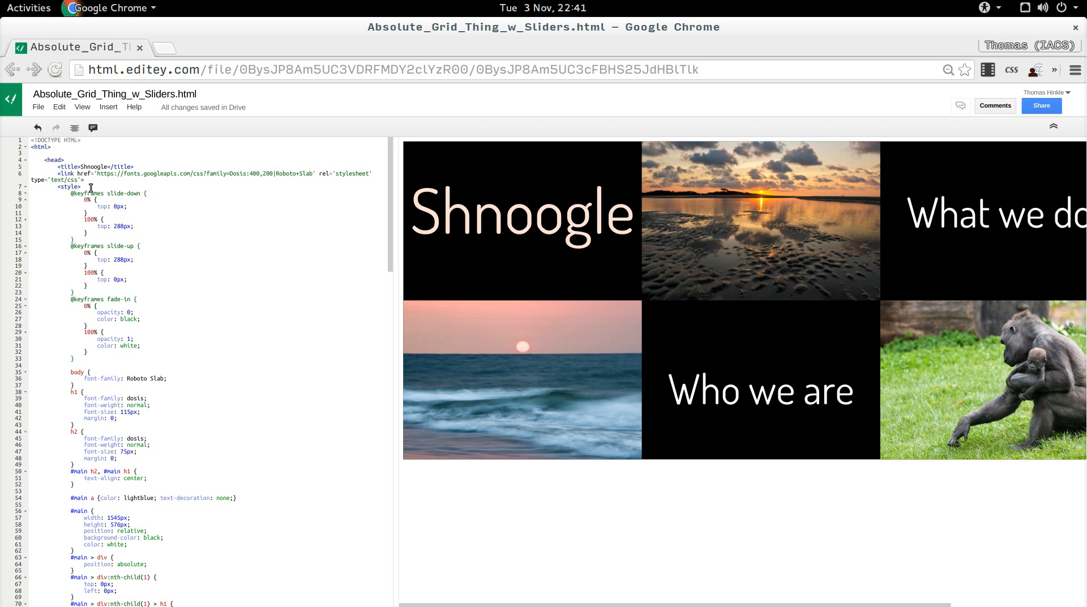
pyautogui.scroll(-3)
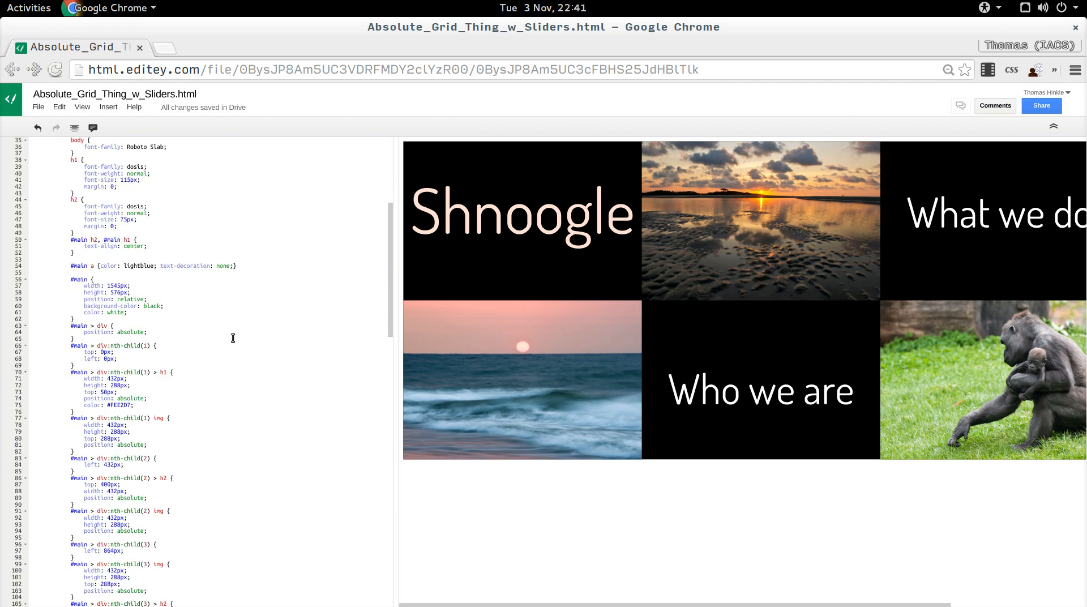
pyautogui.scroll(-3)
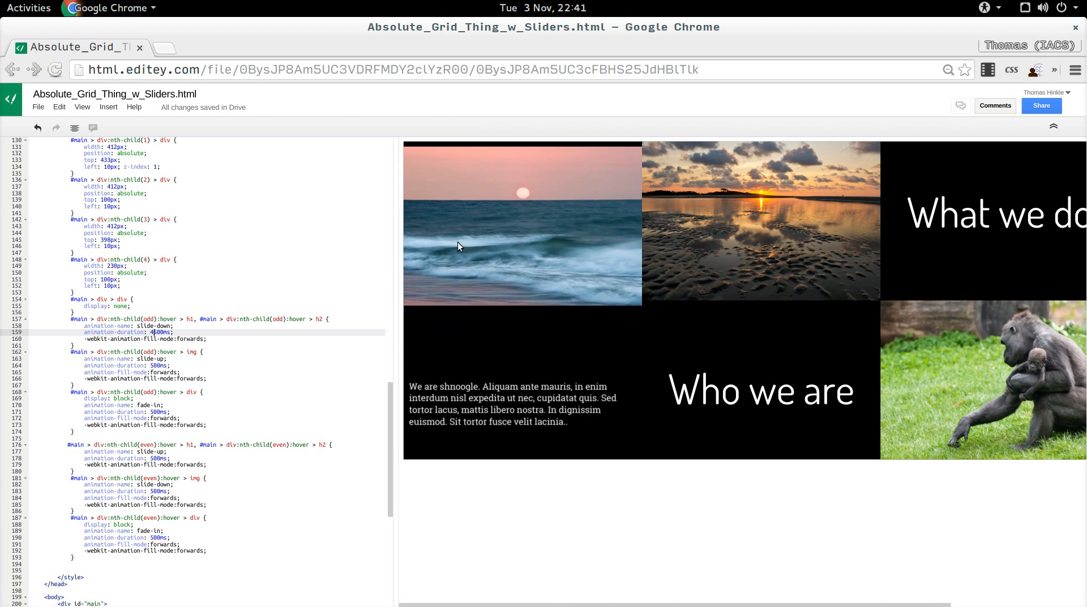
pyautogui.moveTo(469, 242)
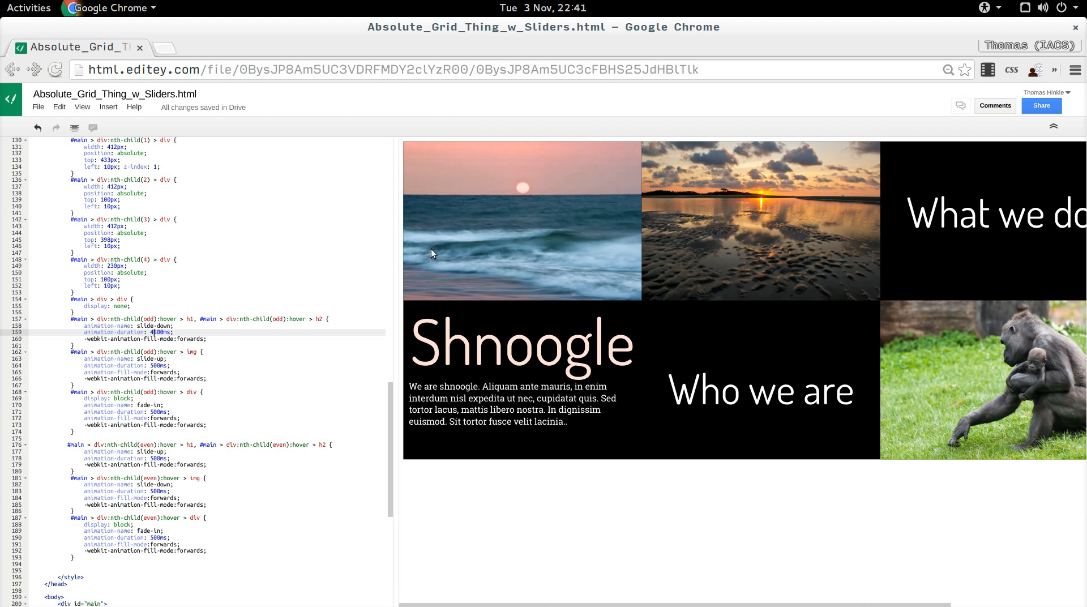
pyautogui.moveTo(473, 254)
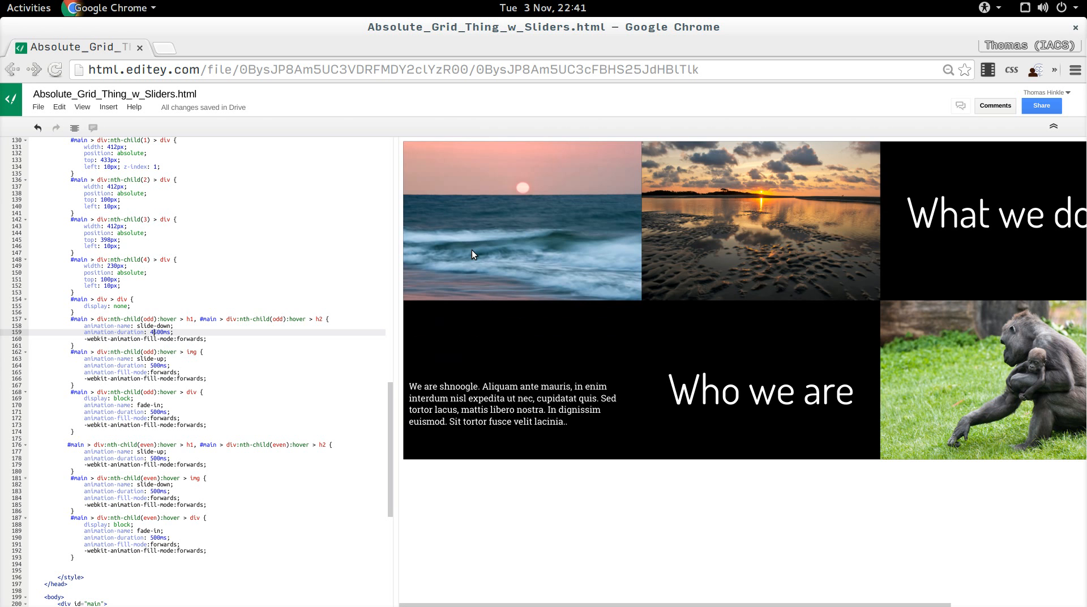
pyautogui.moveTo(455, 260)
pyautogui.write('animation-fill-mode: forwards;')
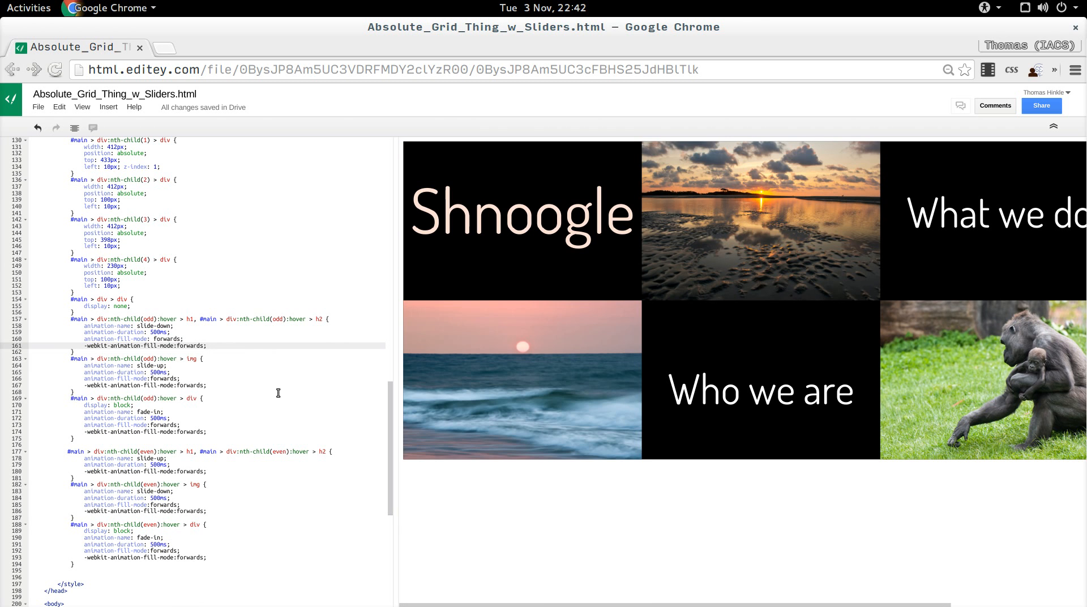
pyautogui.moveTo(223, 313)
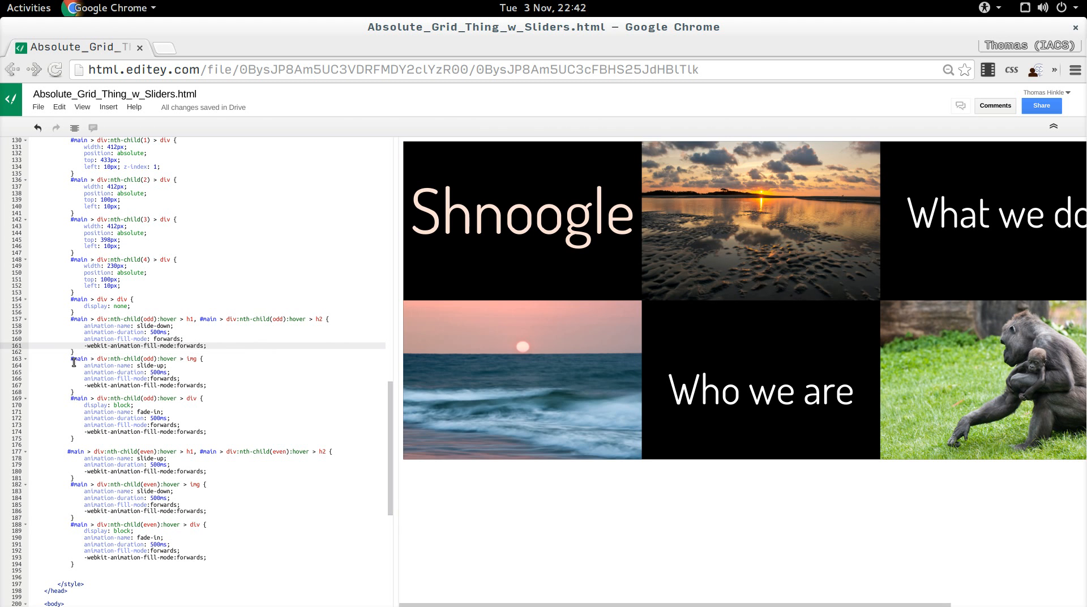
pyautogui.click(78, 358)
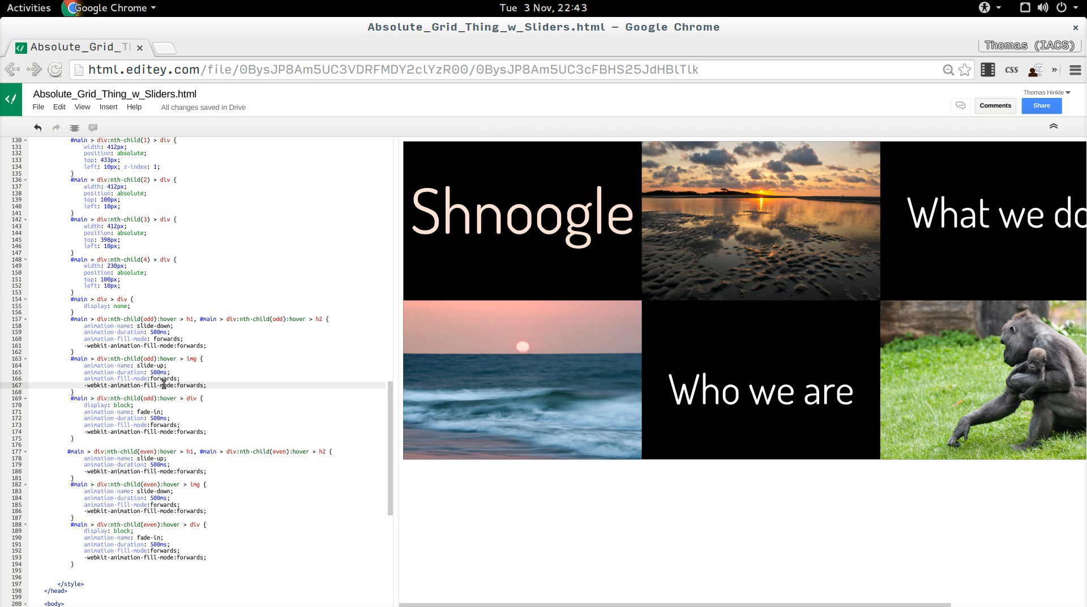
pyautogui.scroll(-3)
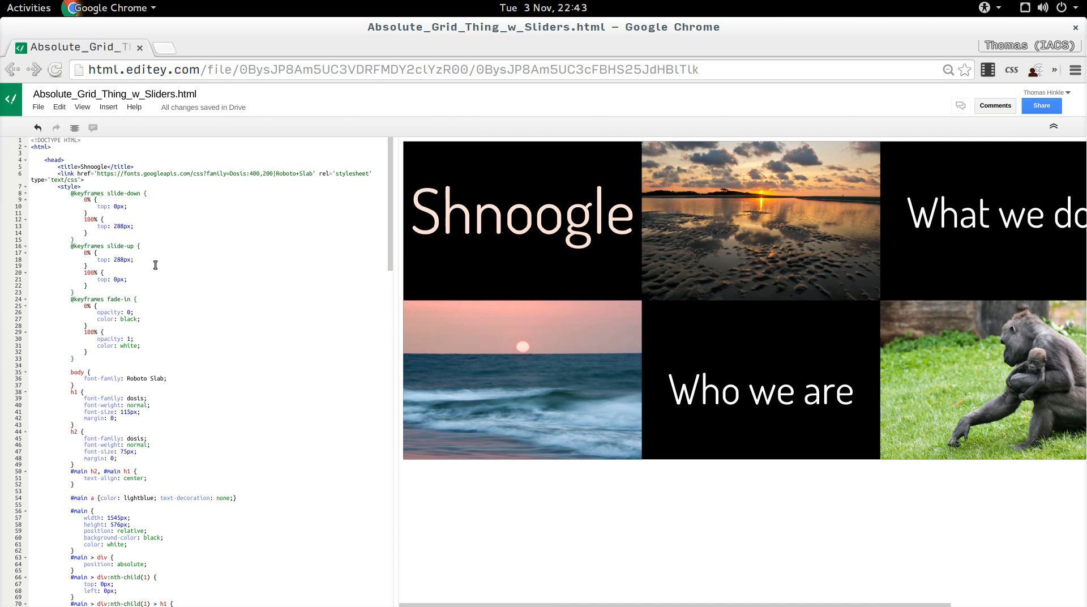
# Add 'font-weight: bold' to the fade-in 100% keyframe so the text ends bold.
pyautogui.click(146, 345)
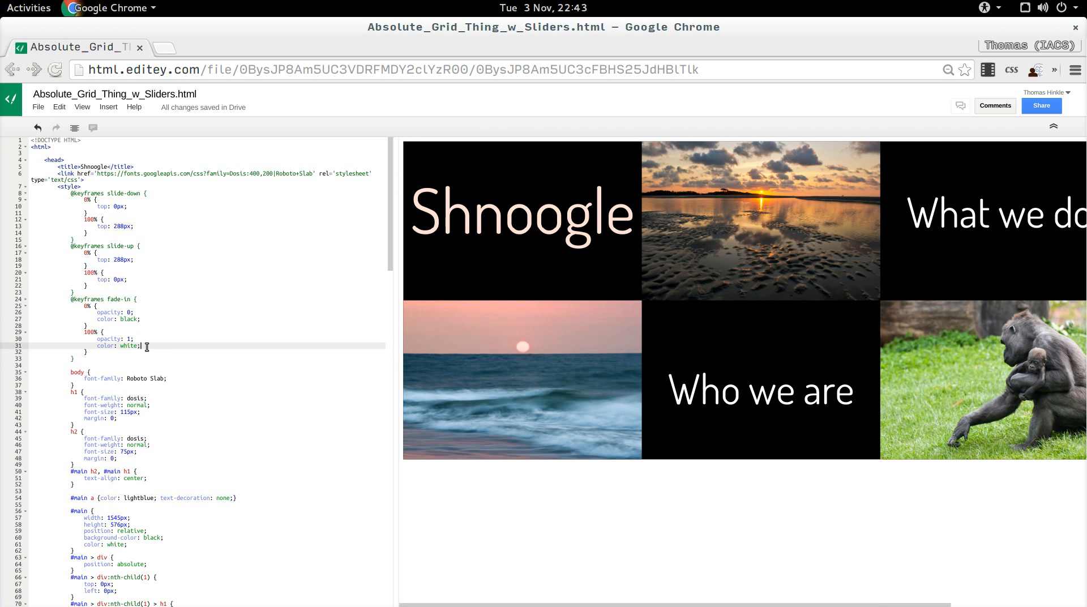
pyautogui.write('font-weight: bold;')
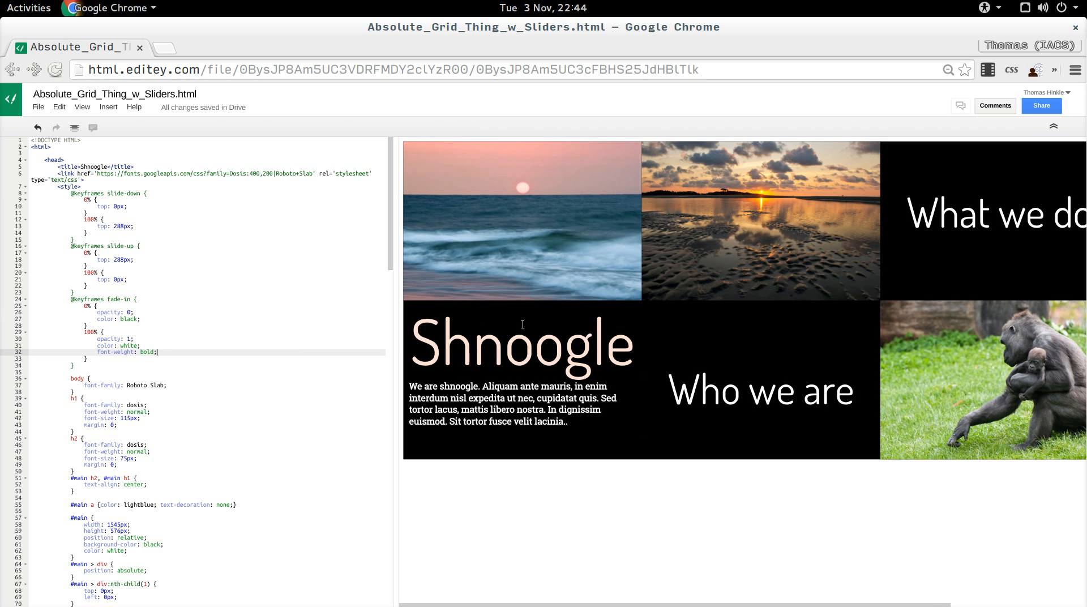
pyautogui.scroll(-3)
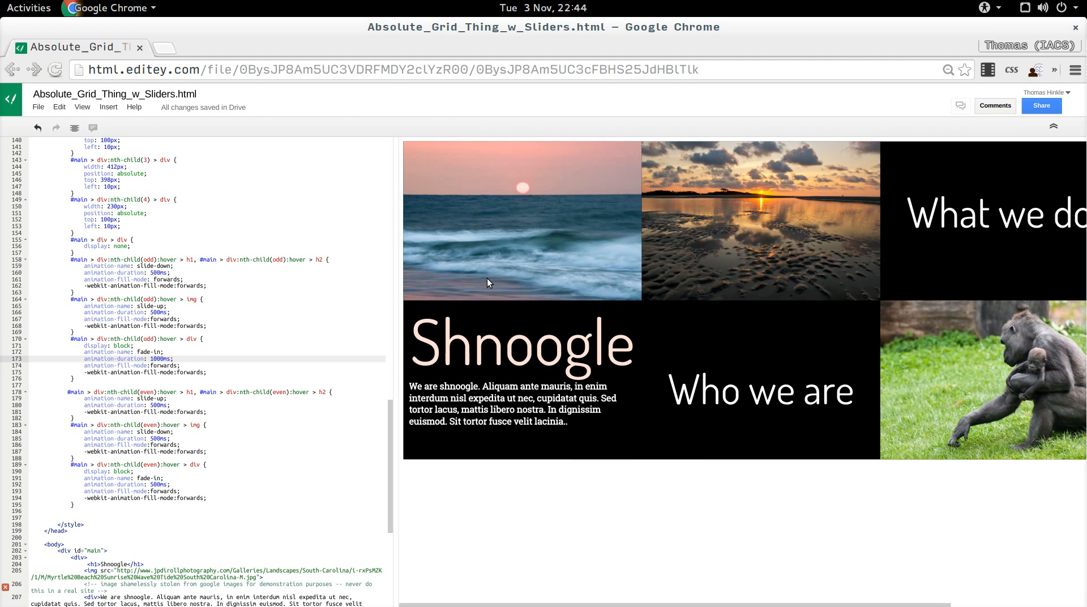
pyautogui.moveTo(494, 233)
pyautogui.write('50% {')
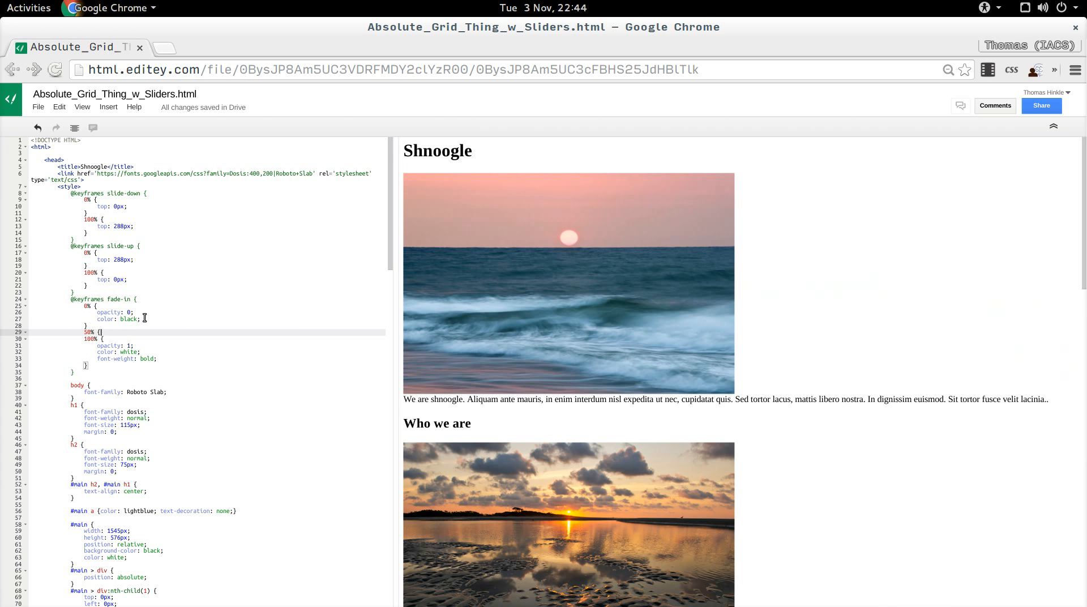
pyautogui.write('color')
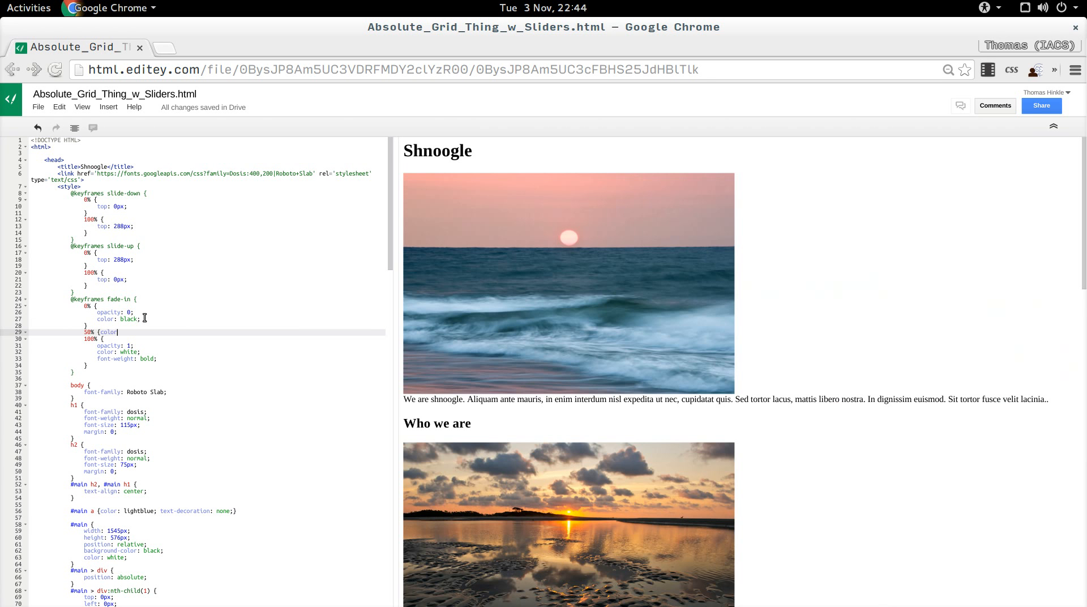
pyautogui.write('re')
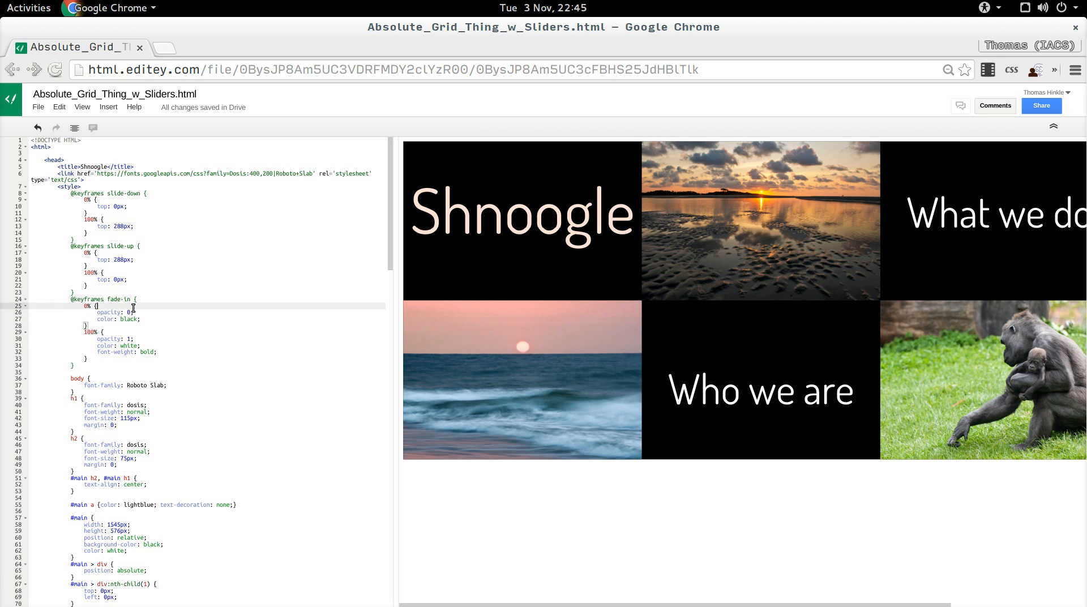
# Give fade-in a negative margin-top offset at 0% and margin-top: 0 at 100%.
pyautogui.write('pos')
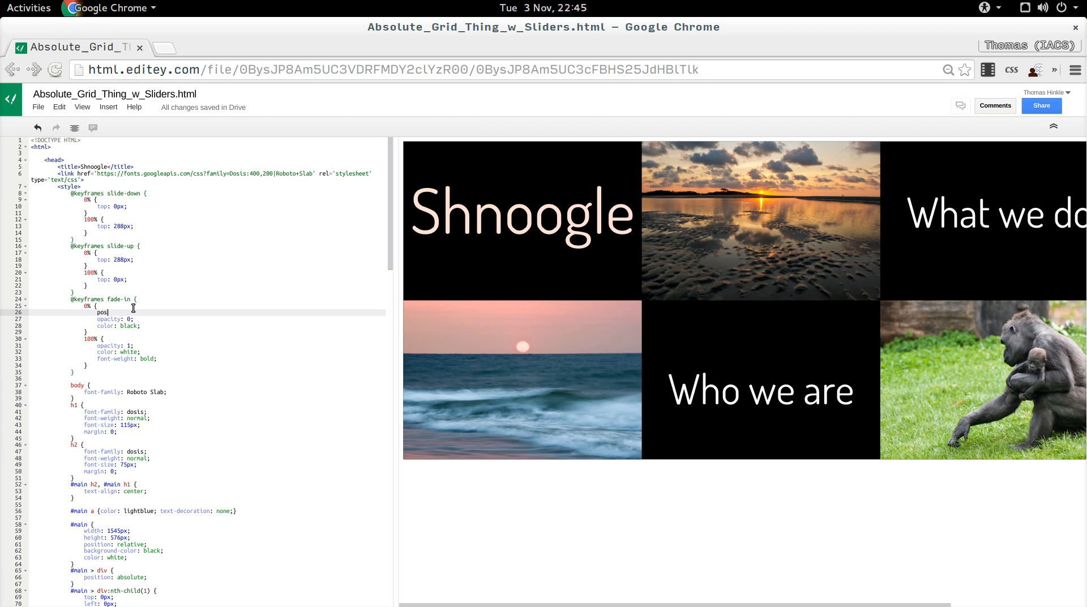
pyautogui.press('BackSpace')
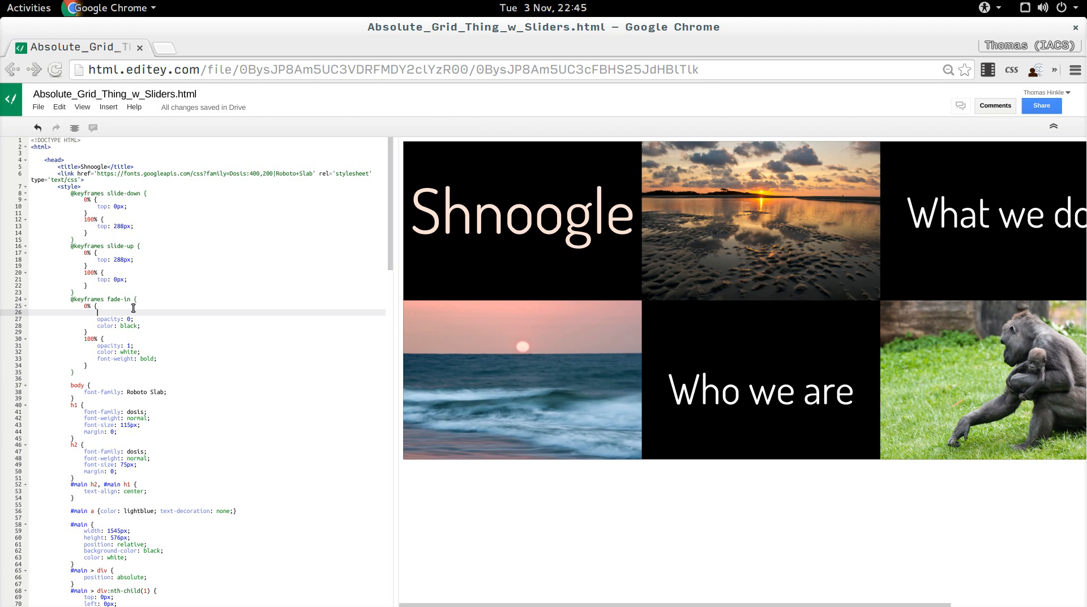
pyautogui.write('margin-top;')
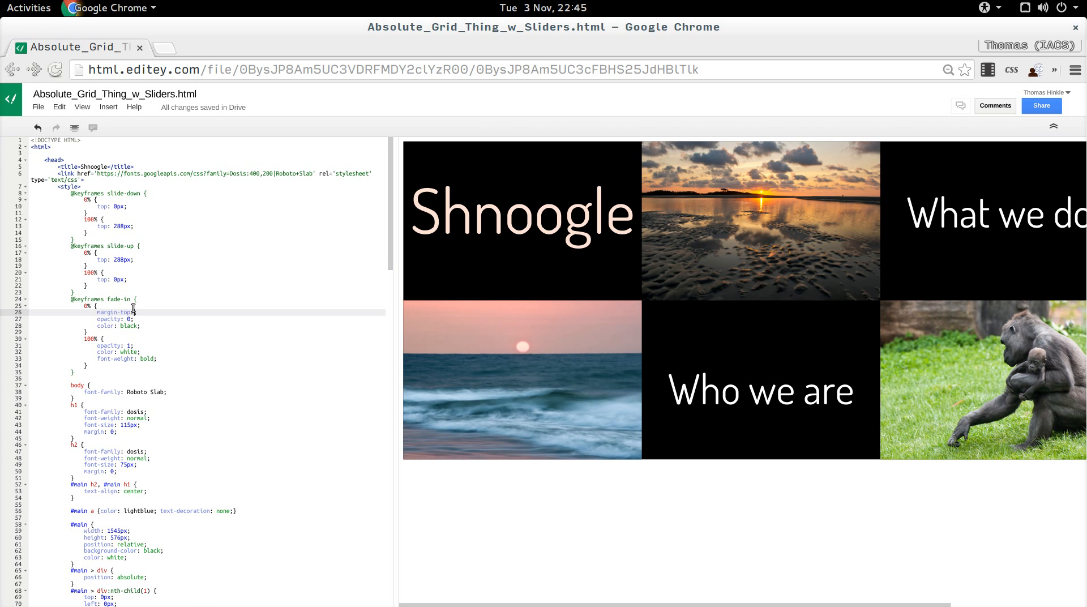
pyautogui.write('-10px')
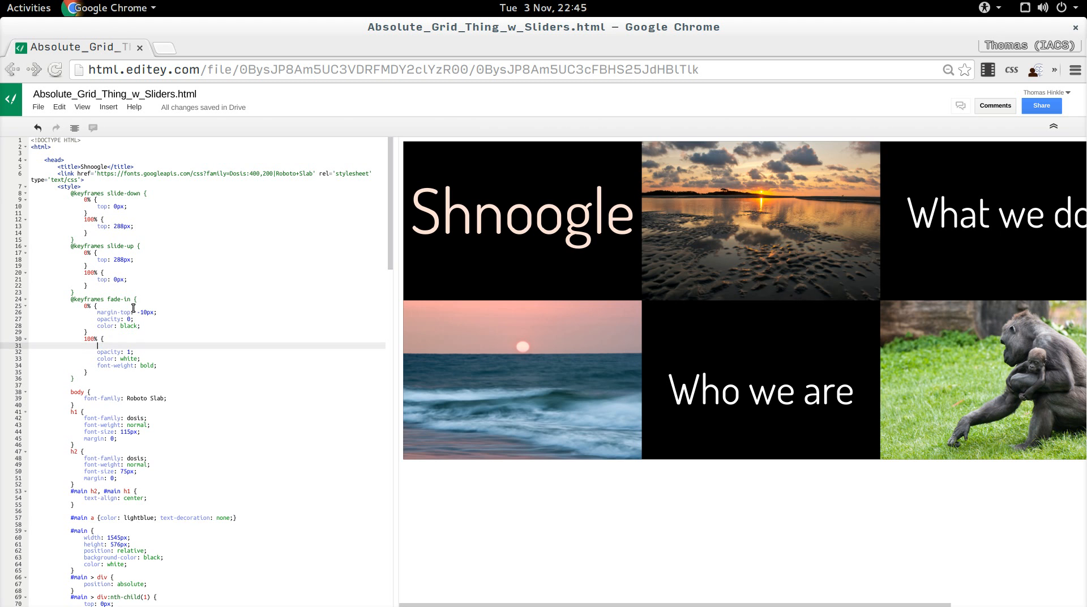
pyautogui.write('margin-top: 0px;')
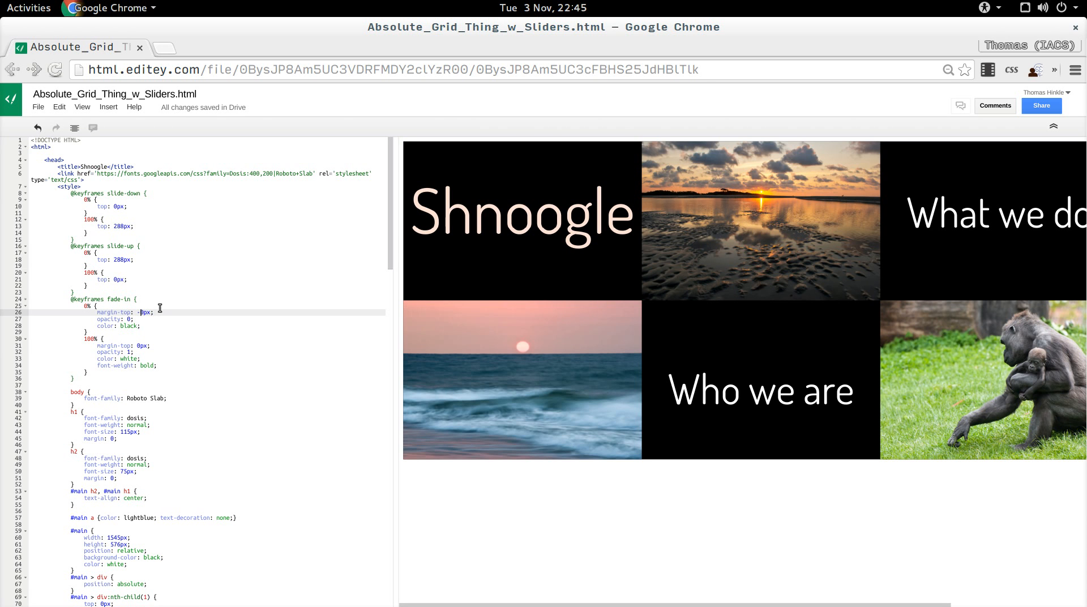
pyautogui.write('2')
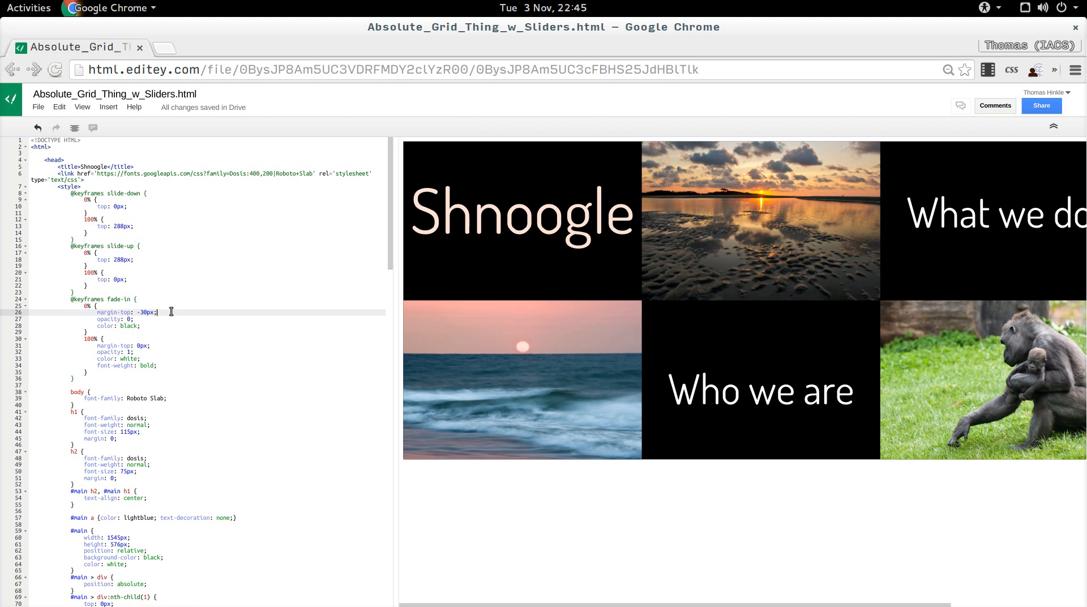
# Add 'margin-left: -30px' so the text also flies in from the side.
pyautogui.write('margin')
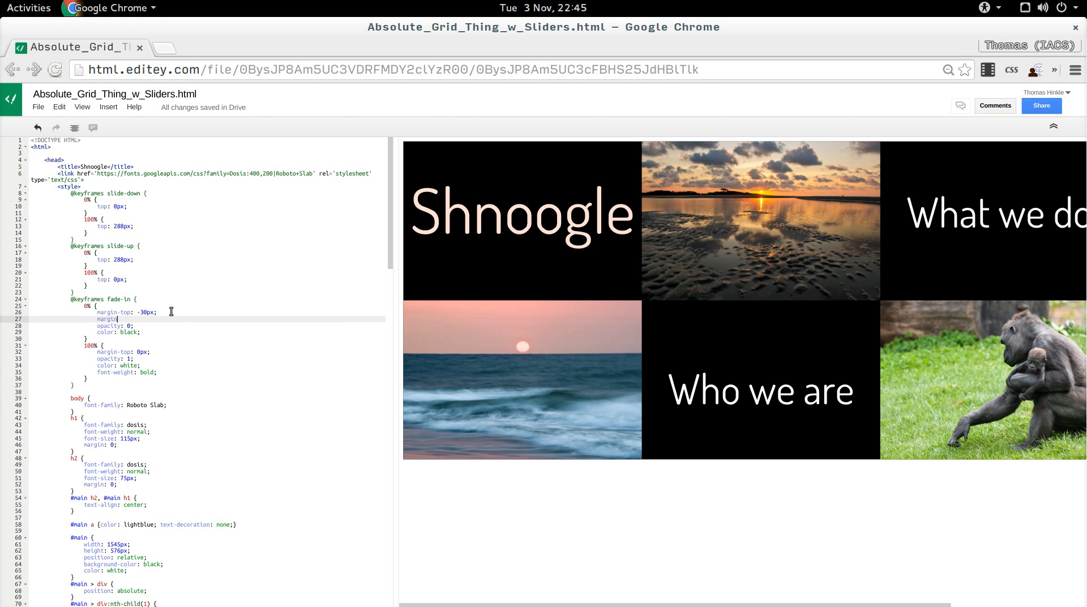
pyautogui.write('-left: -30px;')
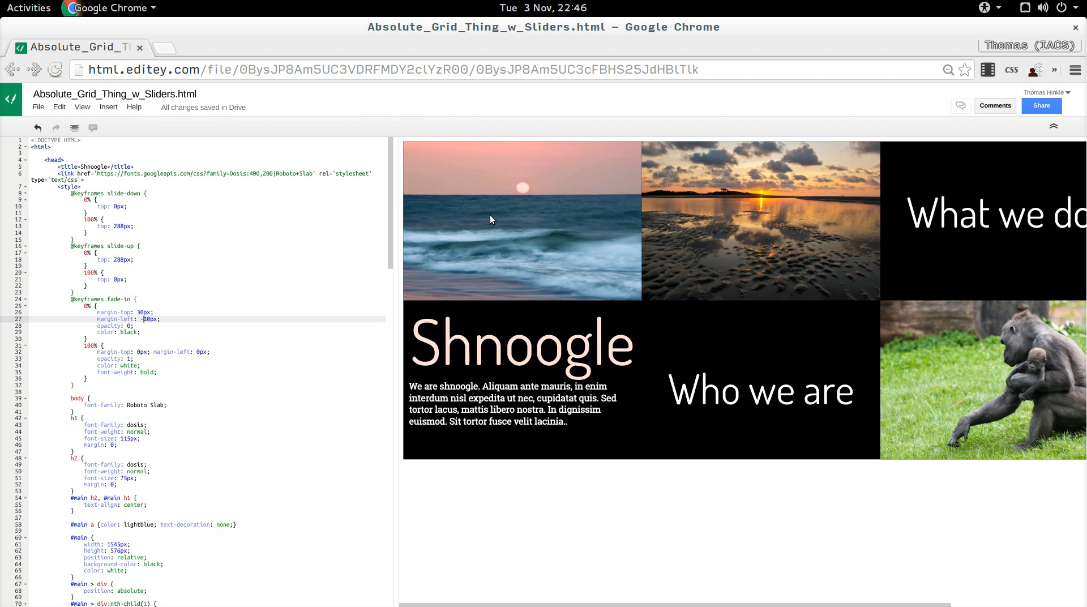
pyautogui.moveTo(544, 218)
pyautogui.write('10')
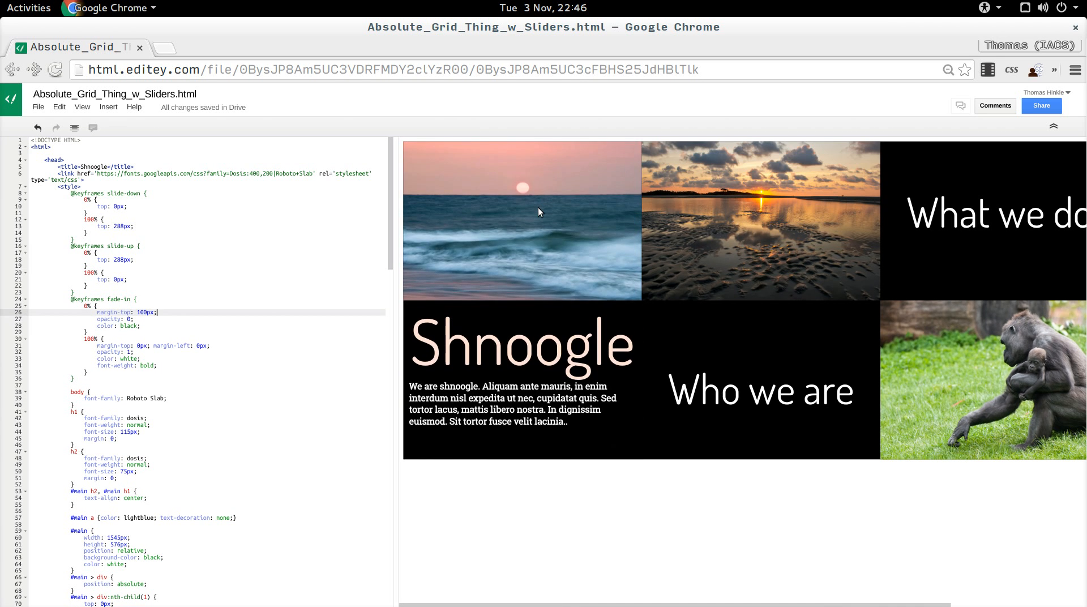
pyautogui.moveTo(520, 215)
pyautogui.write('5')
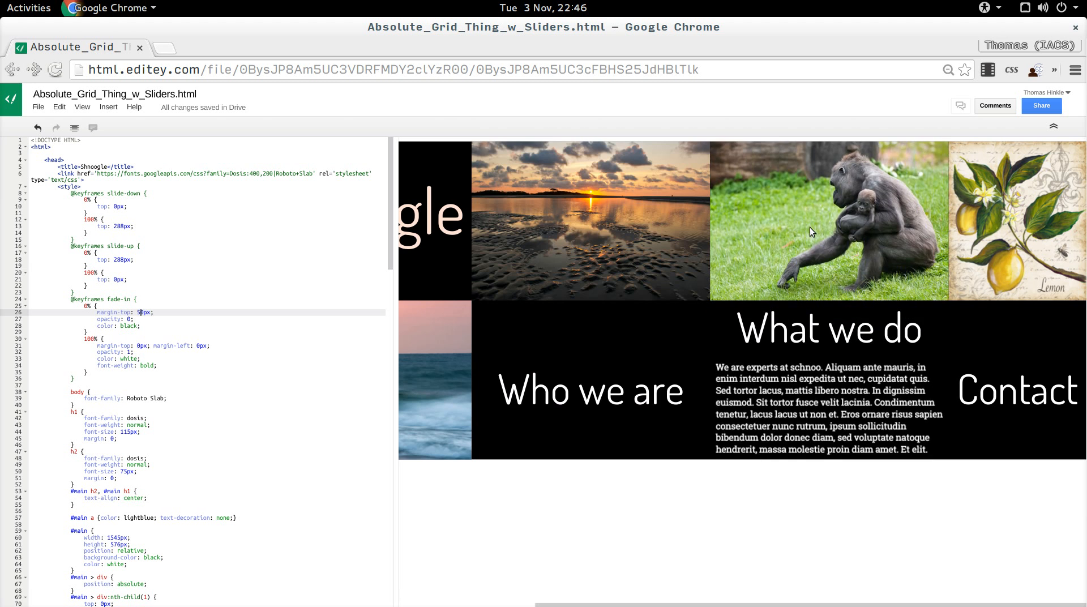
pyautogui.moveTo(778, 225)
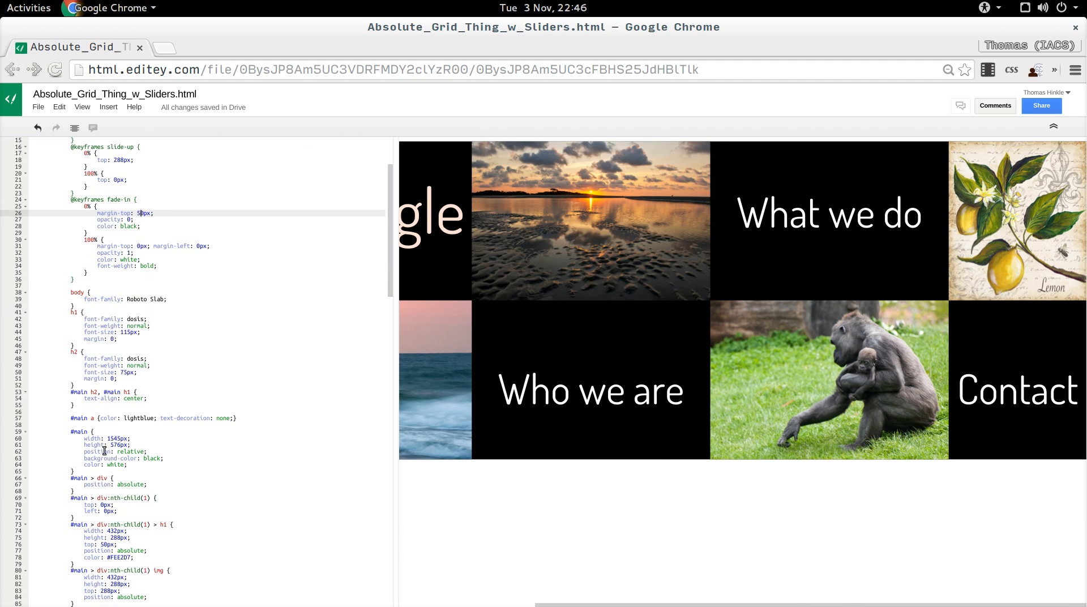
pyautogui.moveTo(573, 276)
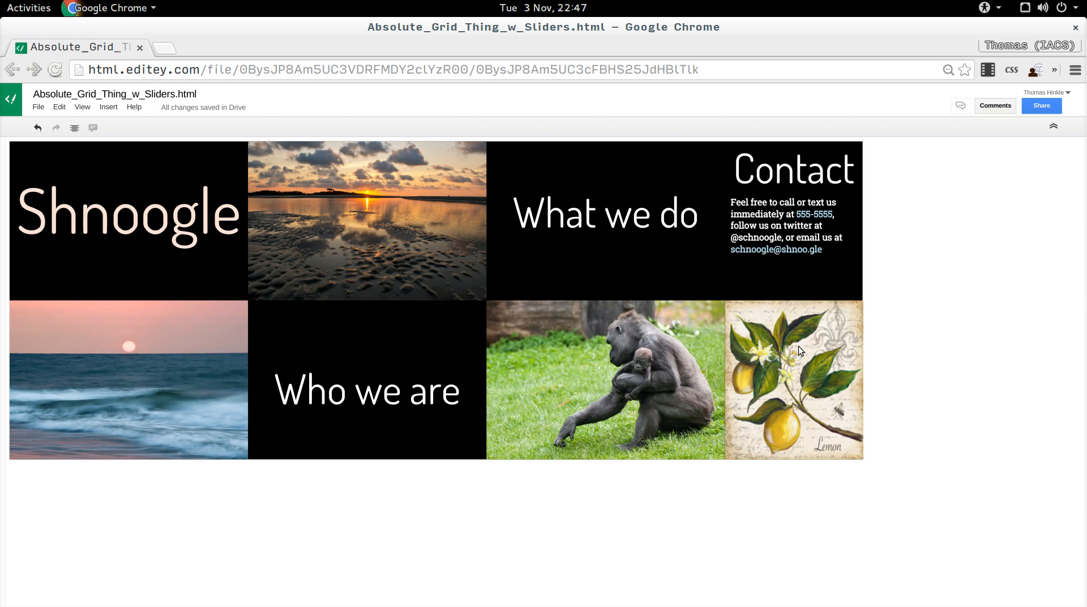
pyautogui.moveTo(804, 248)
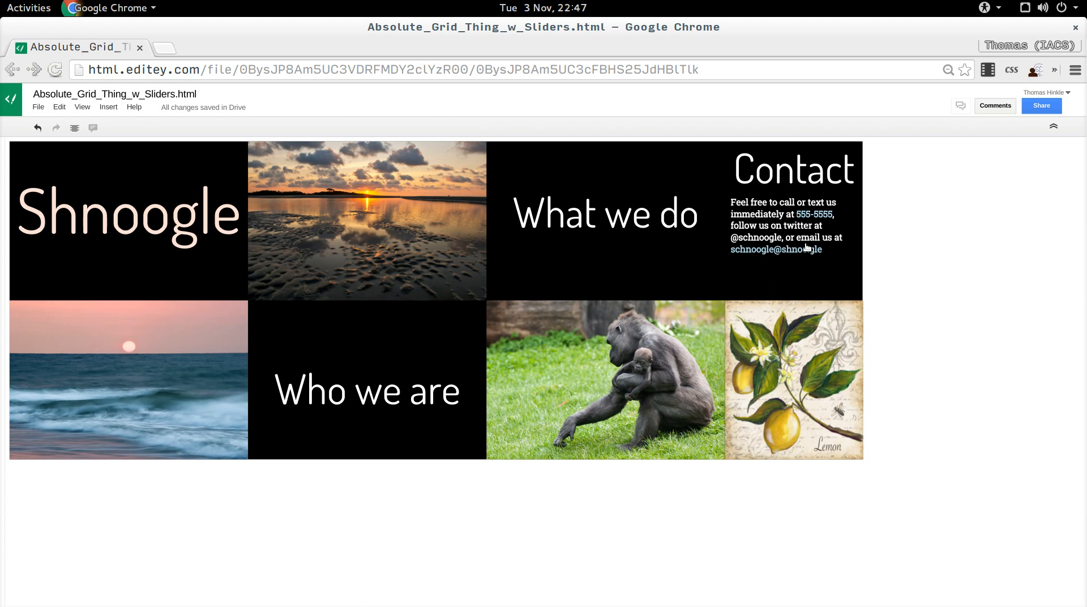
pyautogui.moveTo(775, 249)
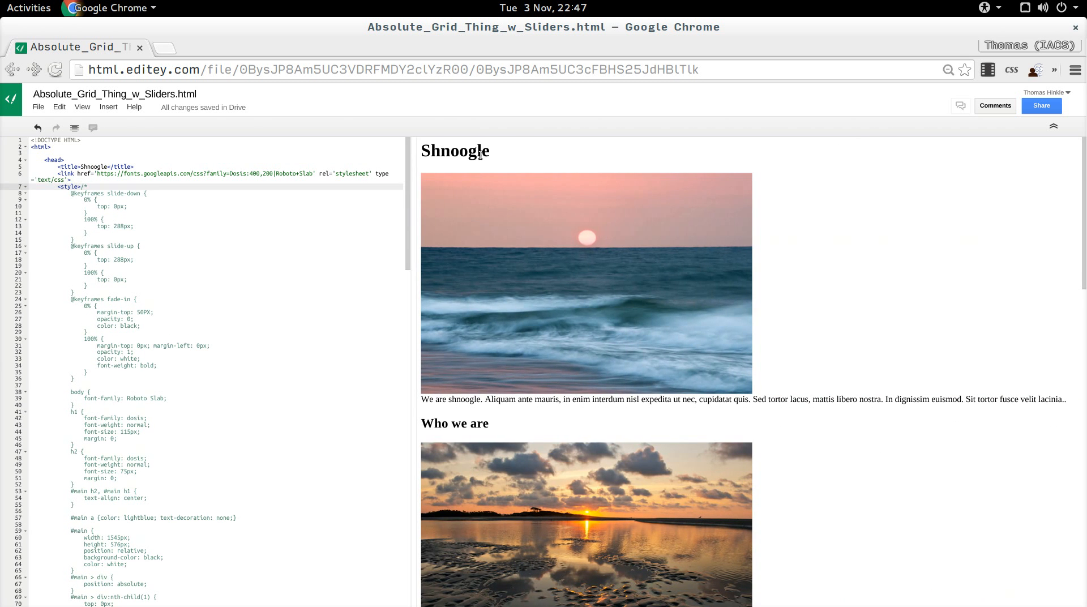
pyautogui.moveTo(477, 153)
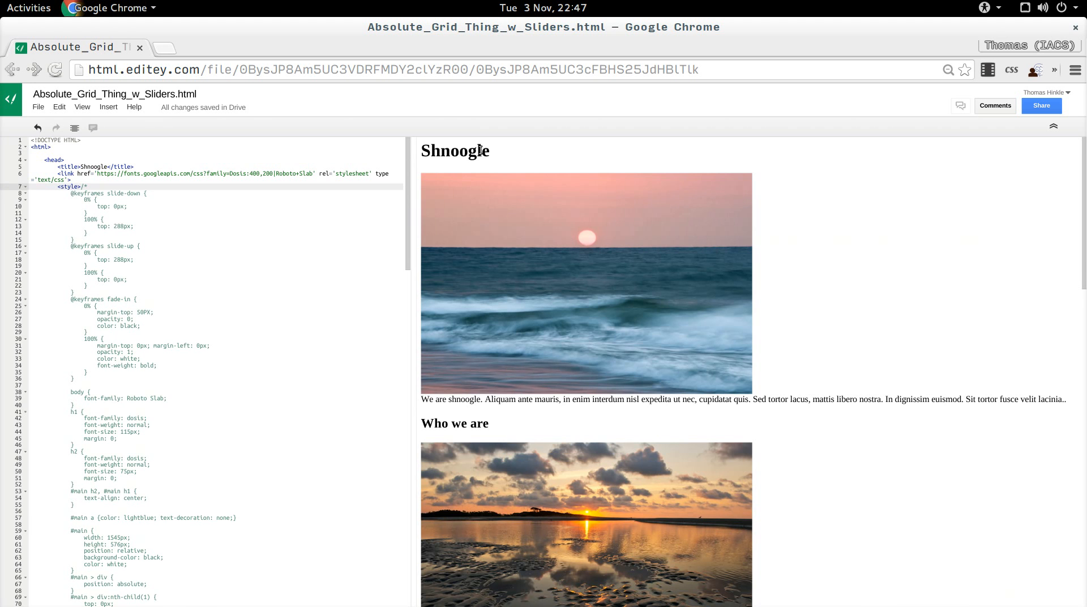
pyautogui.scroll(-3)
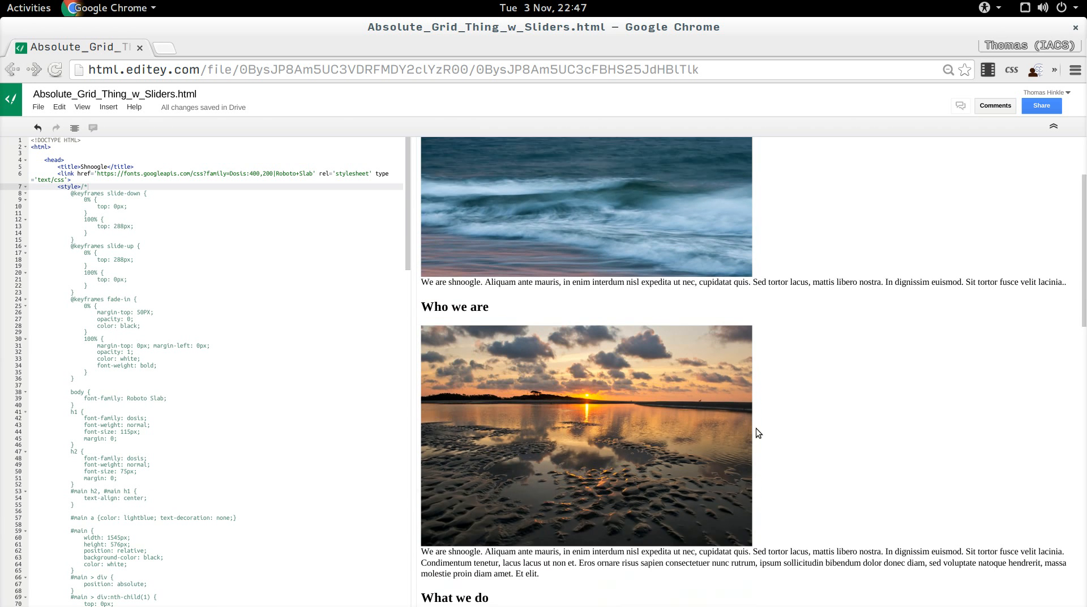
pyautogui.scroll(-3)
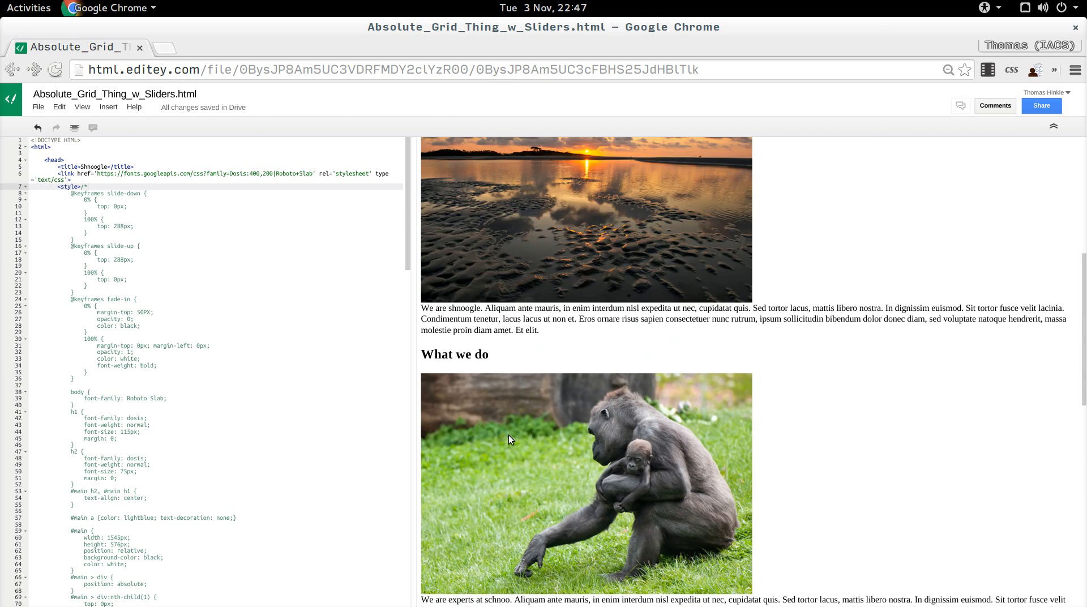
pyautogui.scroll(-3)
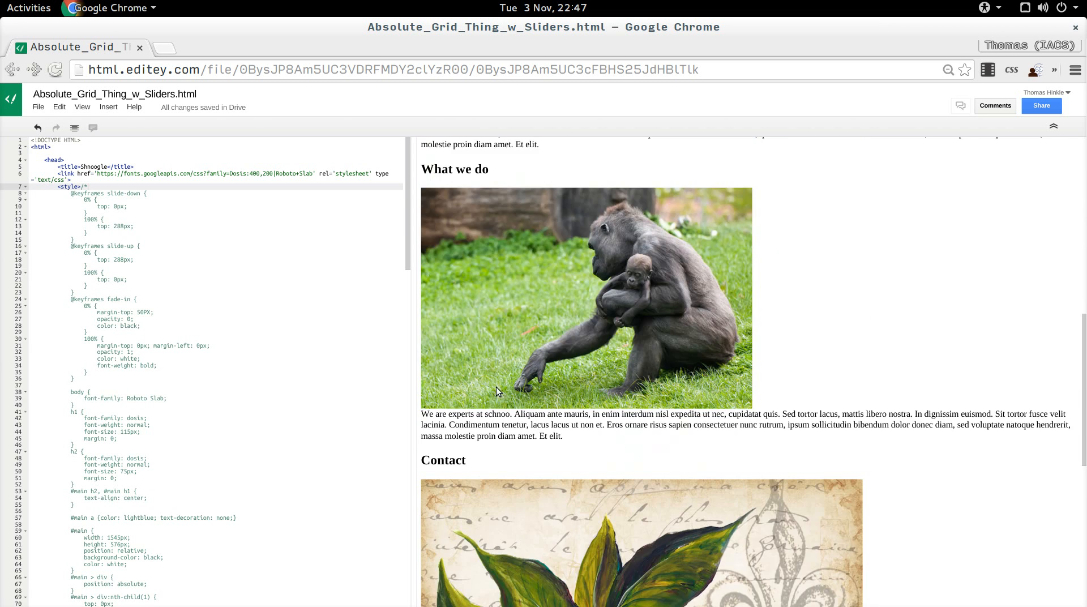
pyautogui.scroll(-3)
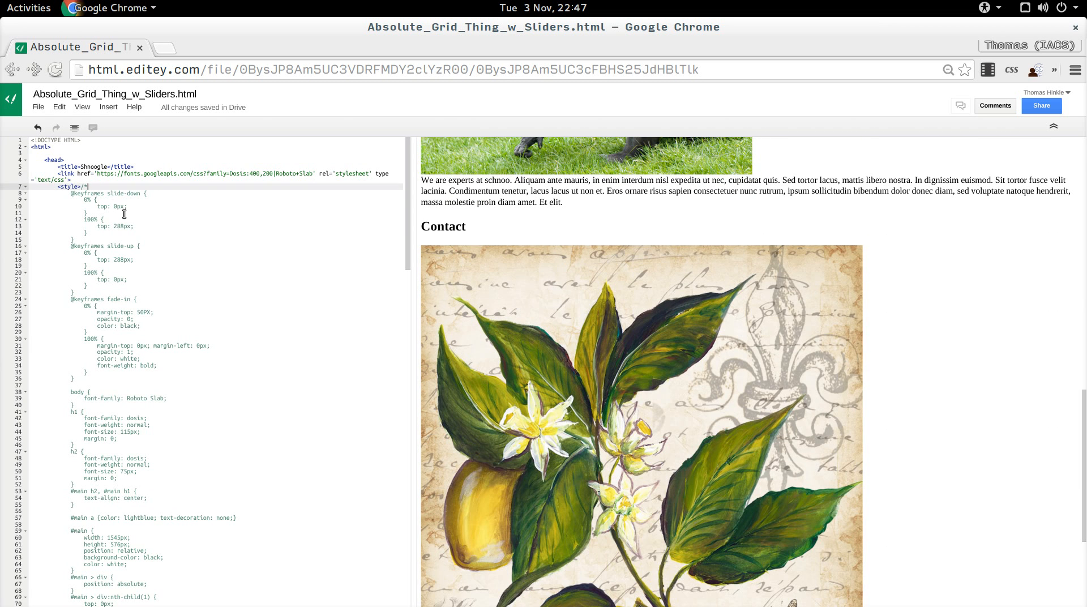